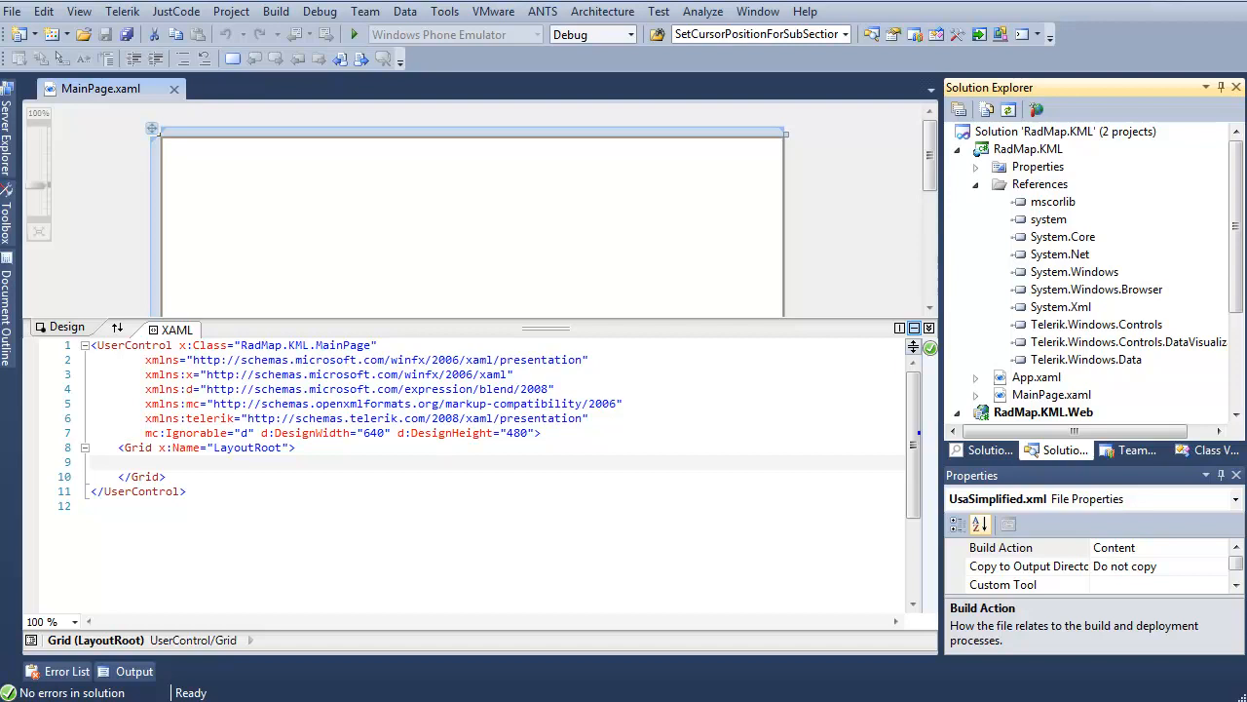
{"action": "mouse_move", "coordinate": [1196, 323]}
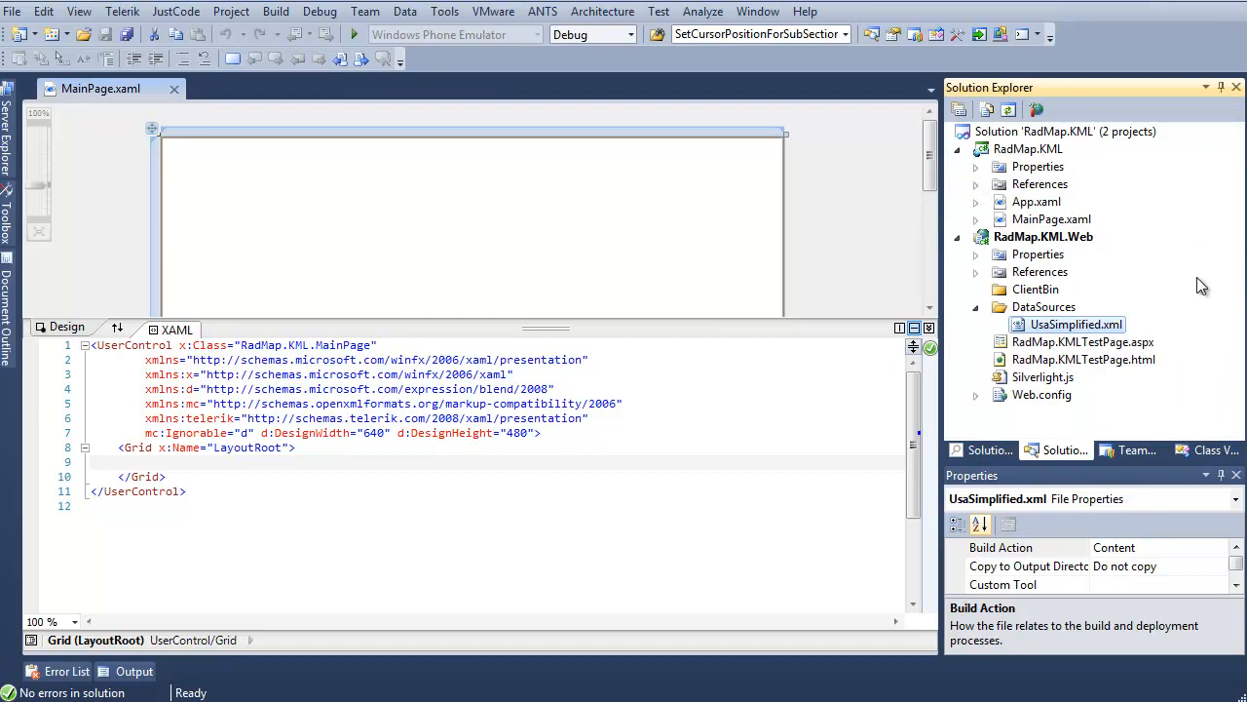
{"action": "mouse_move", "coordinate": [1089, 249]}
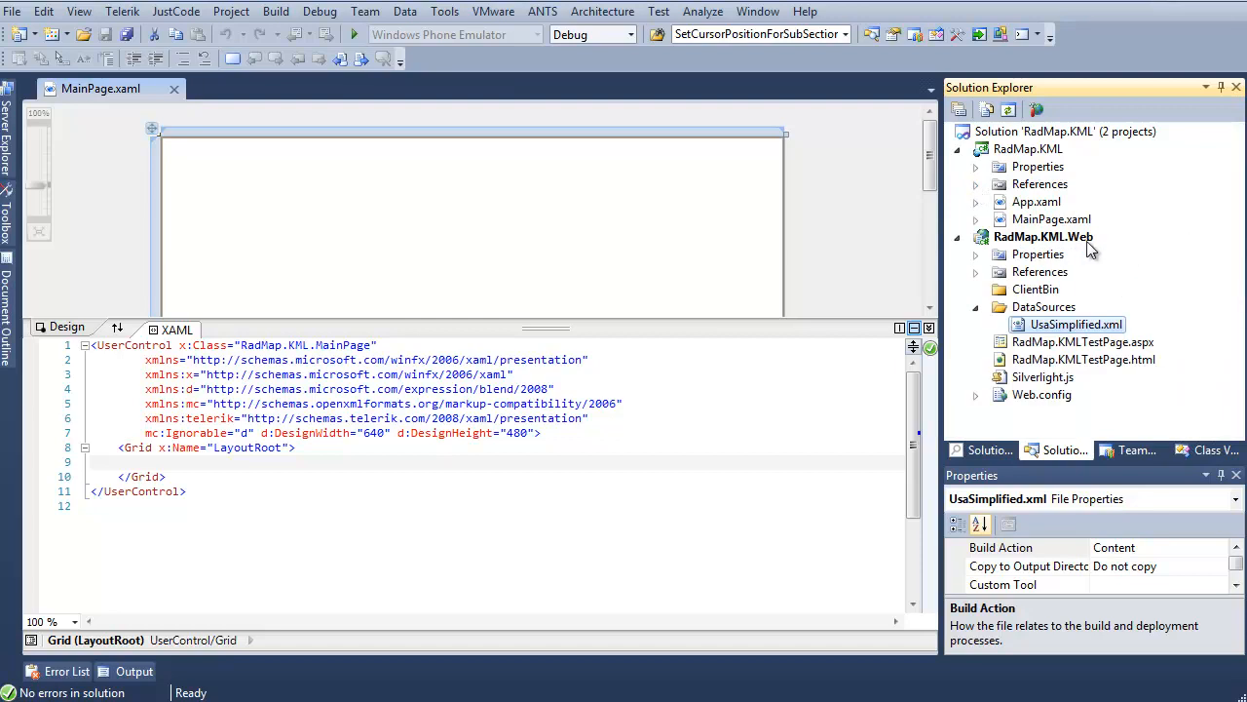
{"action": "mouse_move", "coordinate": [1125, 315]}
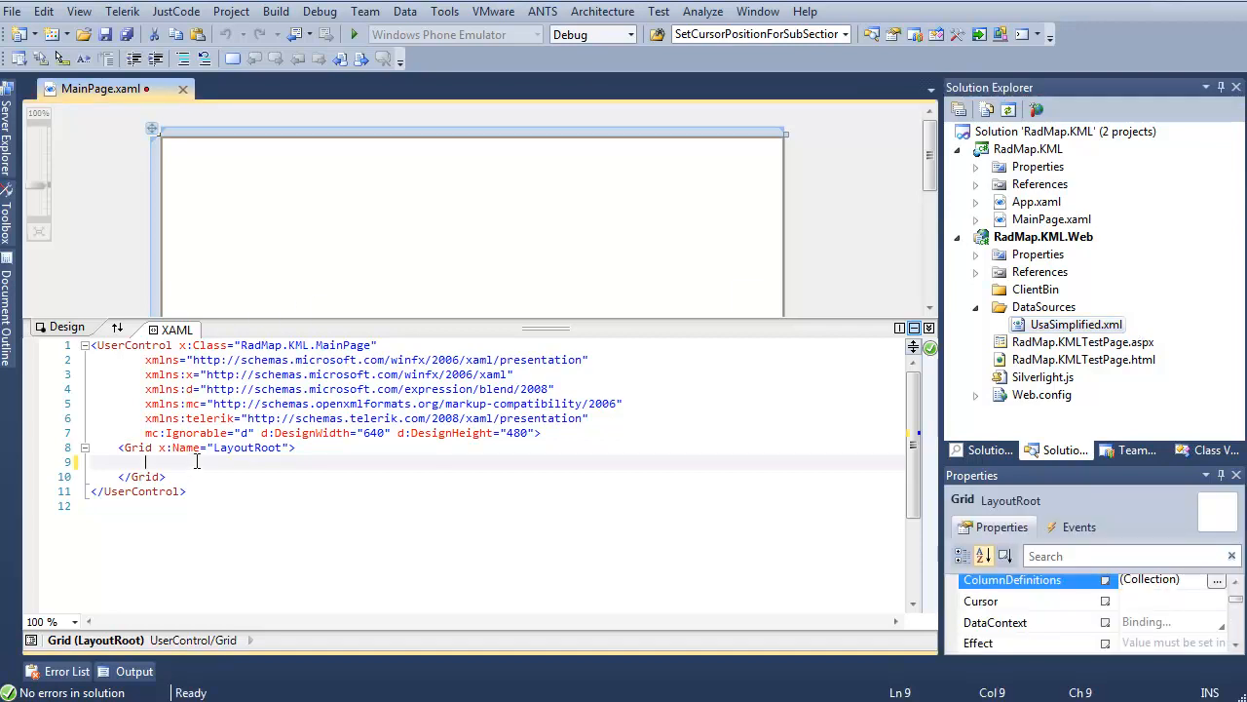
Add a telerik:RadMap named xRadMap inside the Grid of MainPage.xaml.
{"action": "type", "text": "telerik:"}
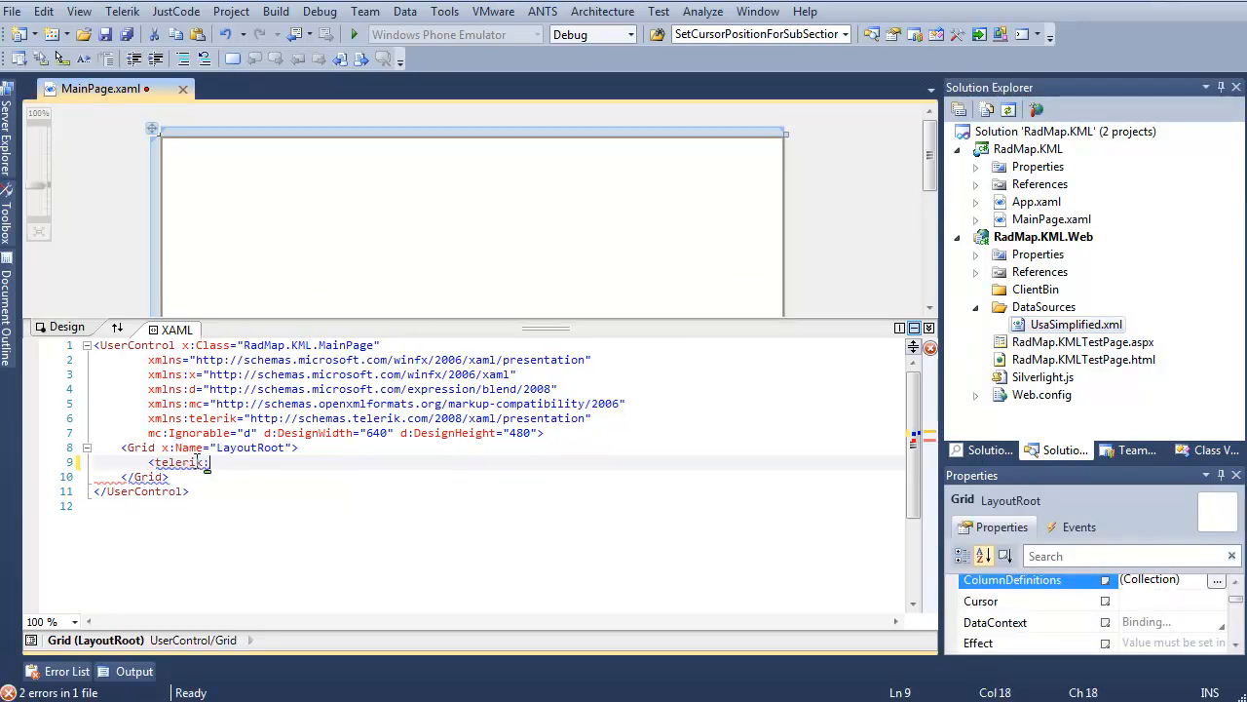
{"action": "type", "text": "RadMap"}
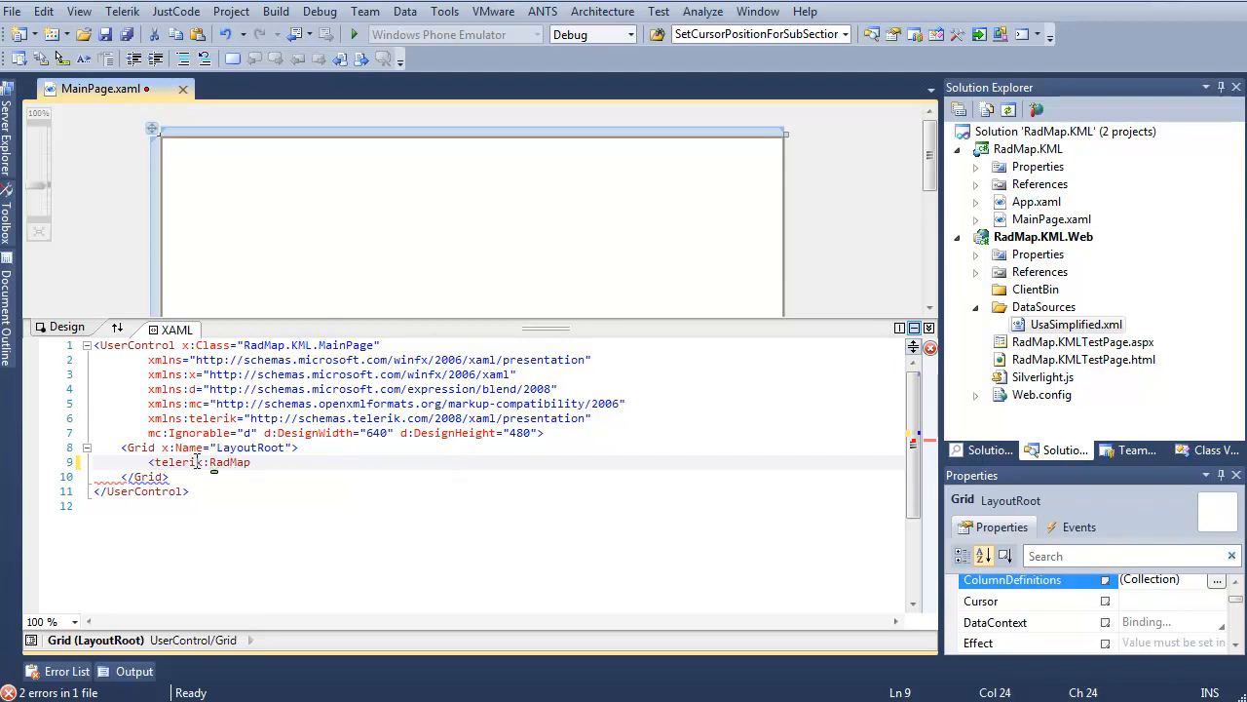
{"action": "type", "text": "x:Name=\"xRadM\""}
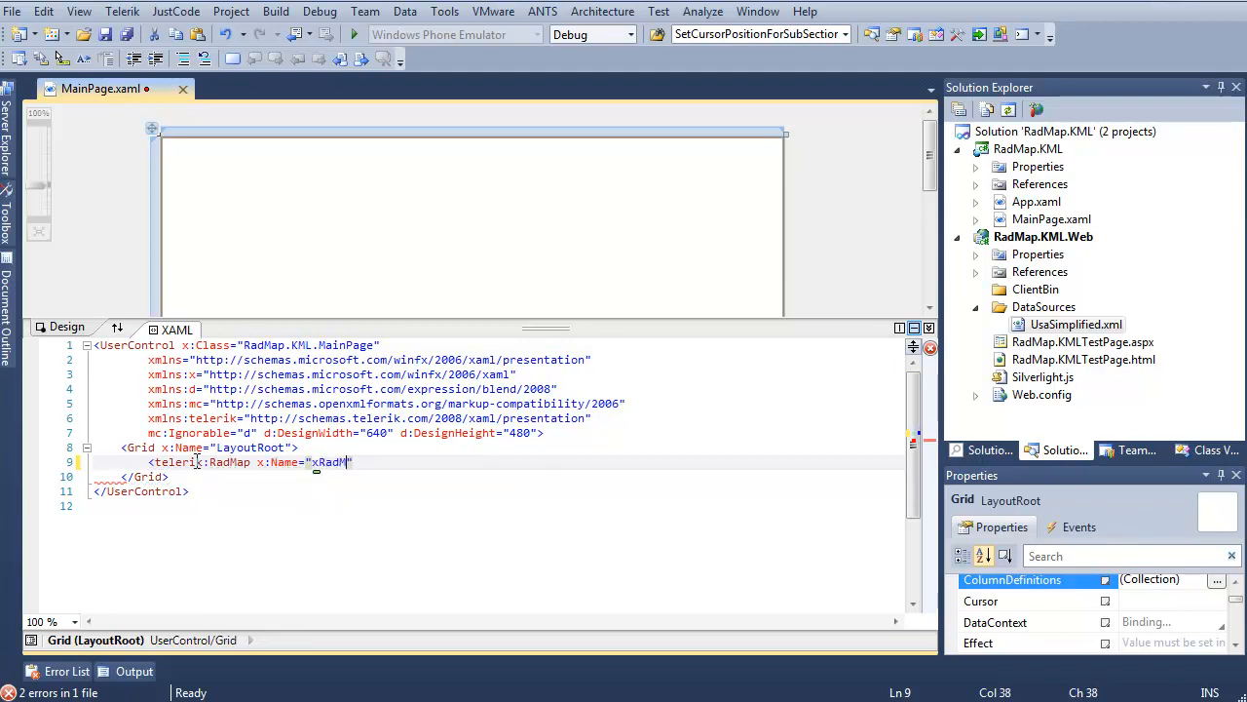
{"action": "type", "text": ">"}
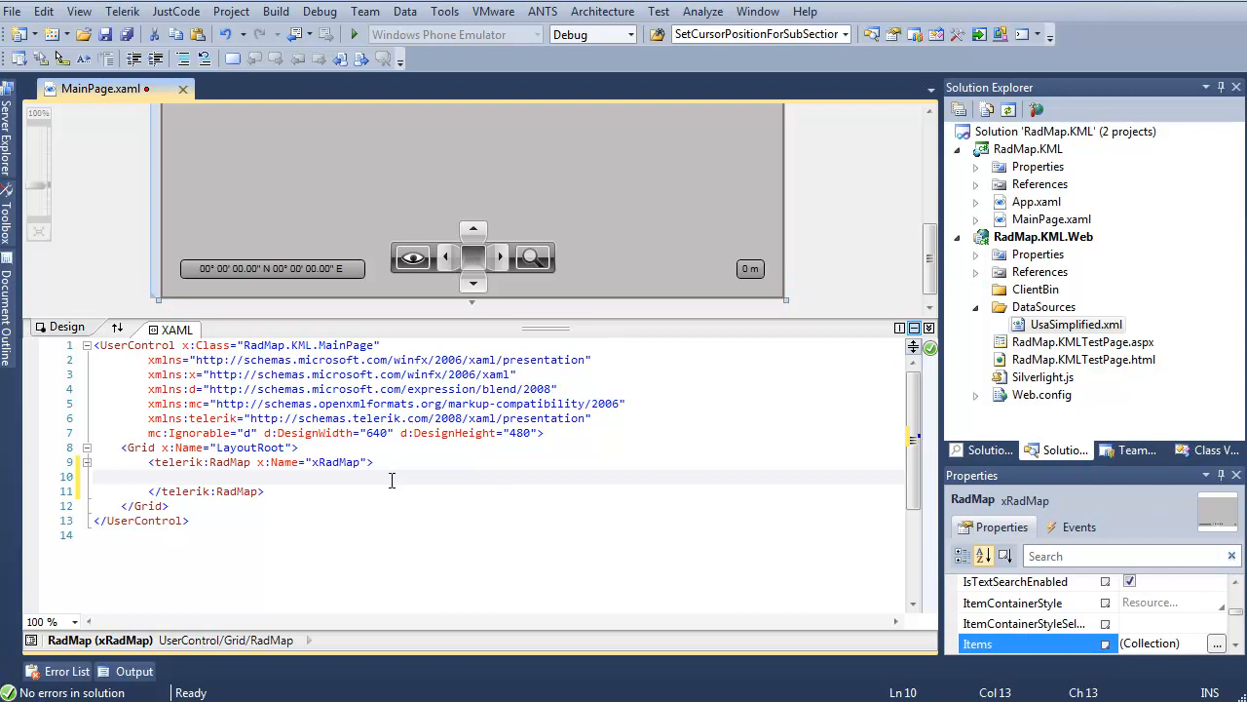
Give xRadMap an EmptyProvider and an InformationLayer named xInformationLayer.
{"action": "type", "text": "<telerik:RadMap.Provider>"}
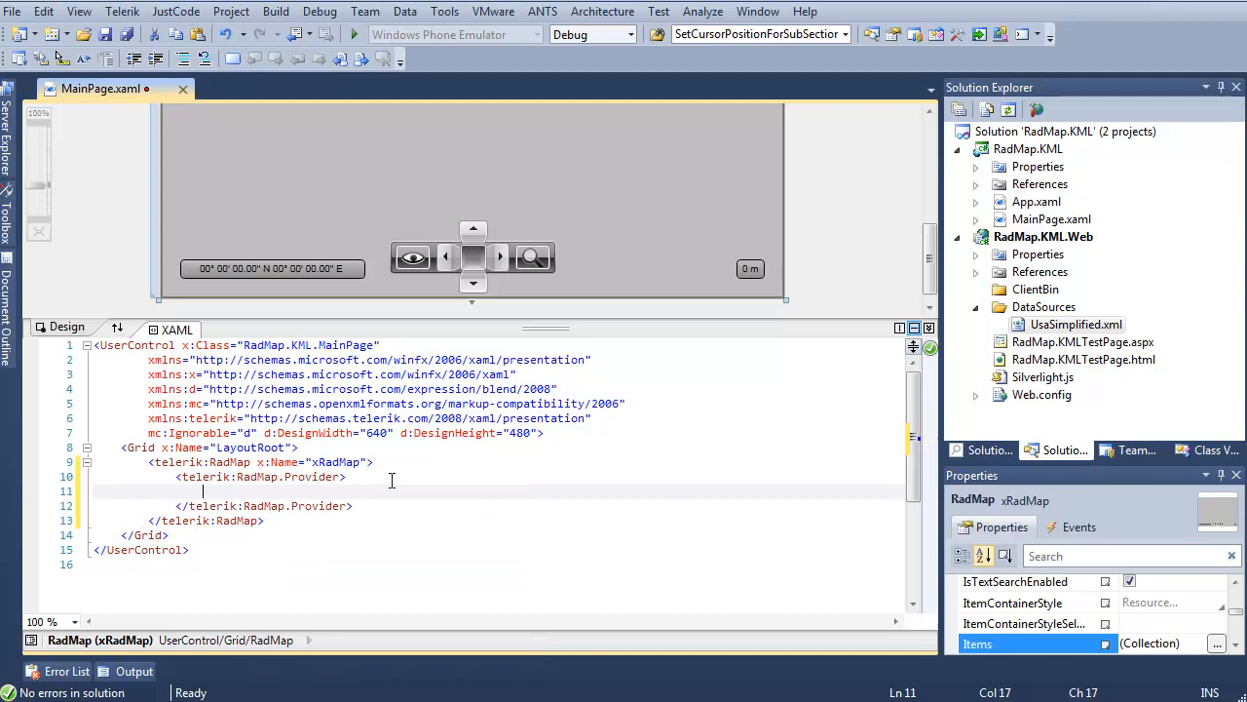
{"action": "type", "text": "telerik:"}
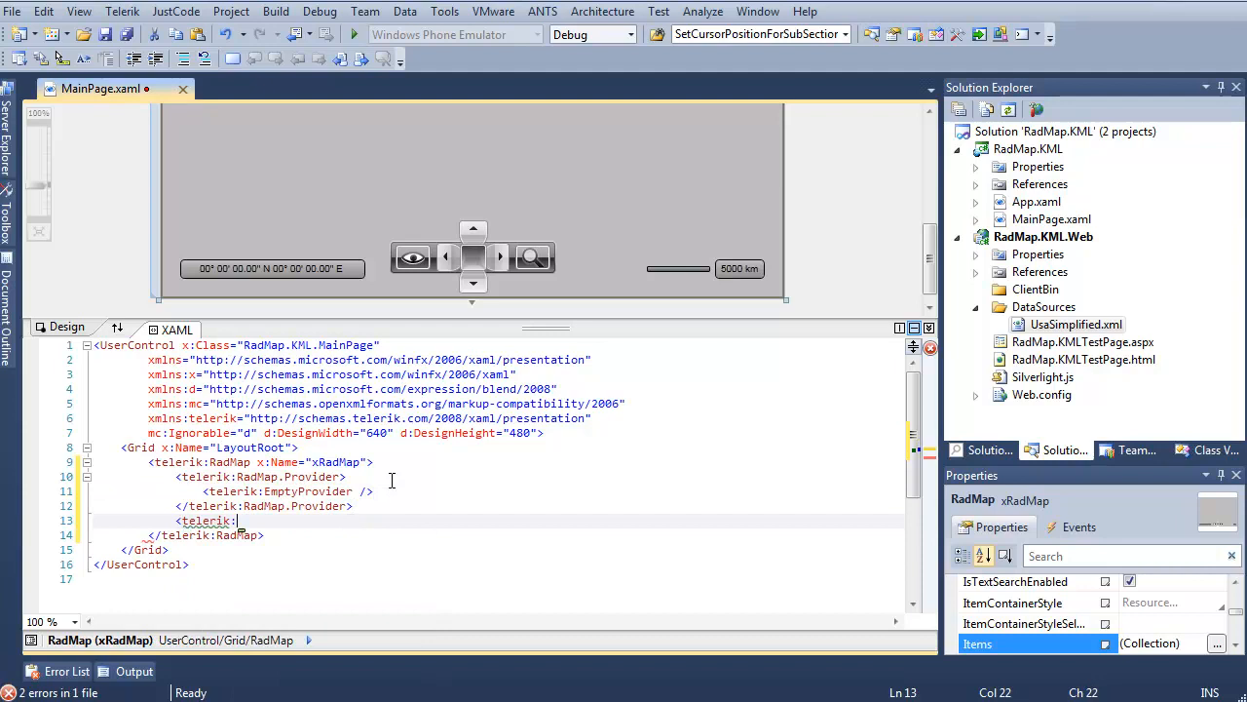
{"action": "type", "text": "InformationLayer x:an"}
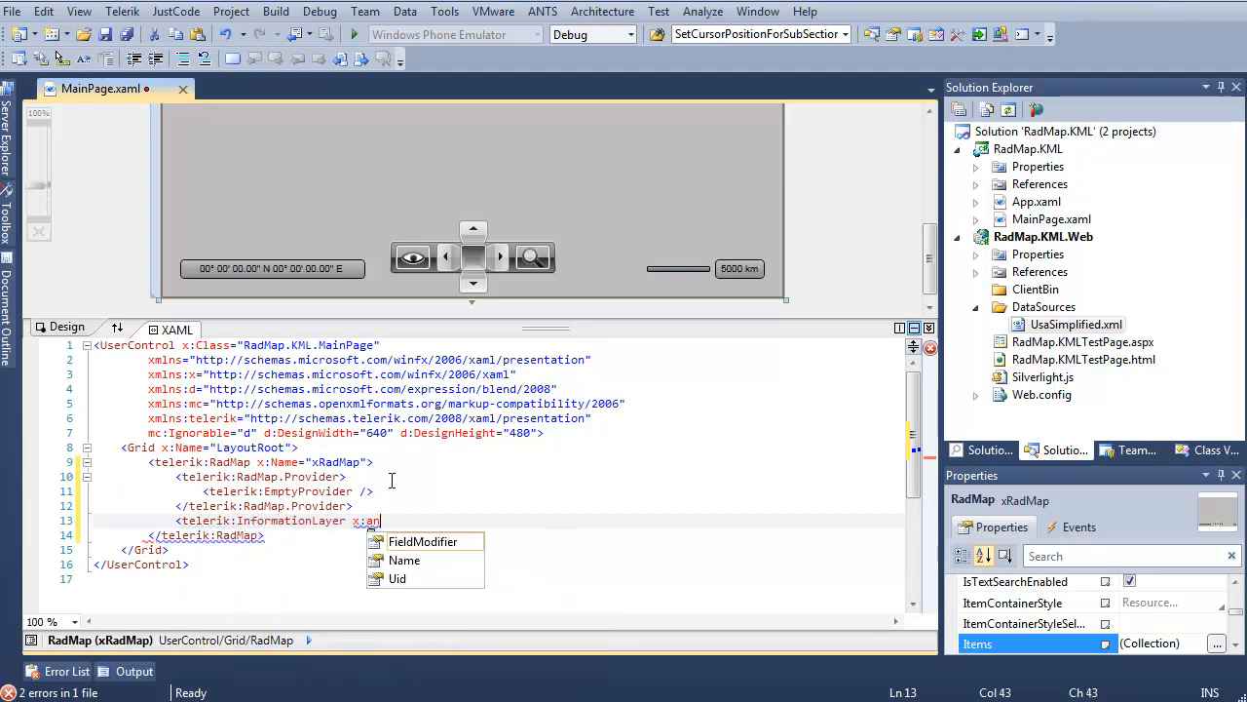
{"action": "type", "text": "xInformationLayer\">"}
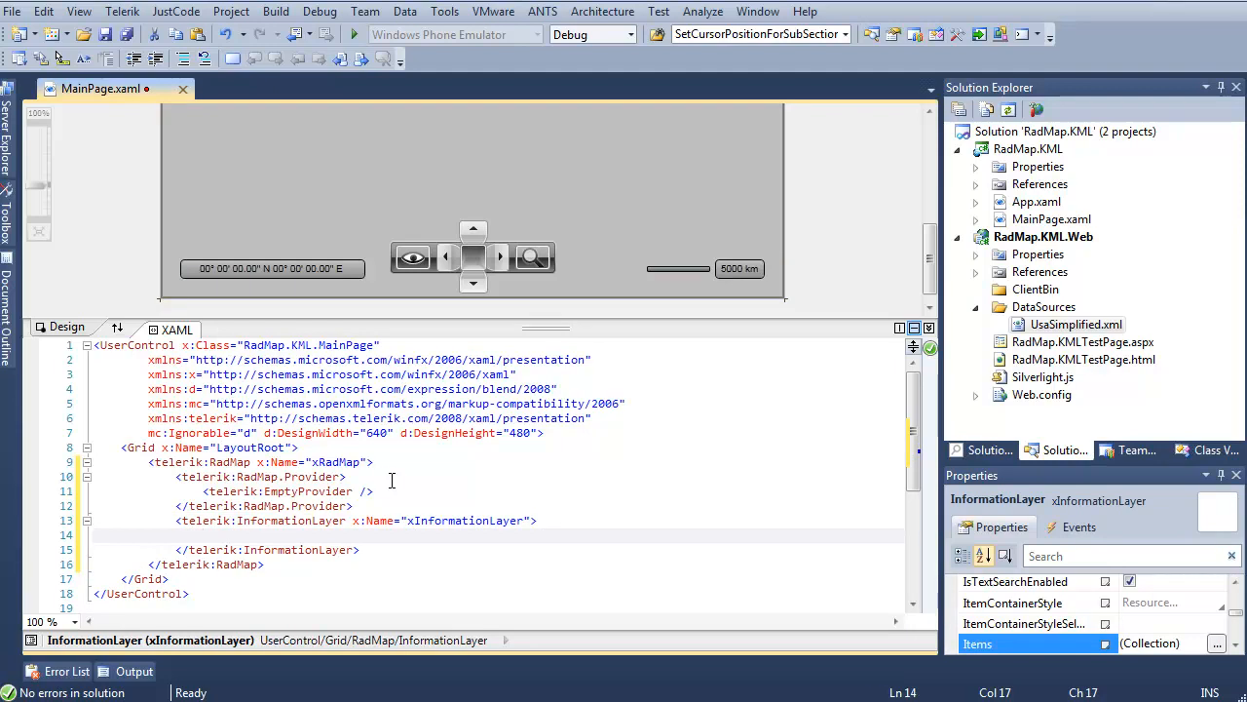
In MainPage code-behind, add a Loaded handler that creates a new MapShapeReader msr.
{"action": "left_click", "coordinate": [241, 89]}
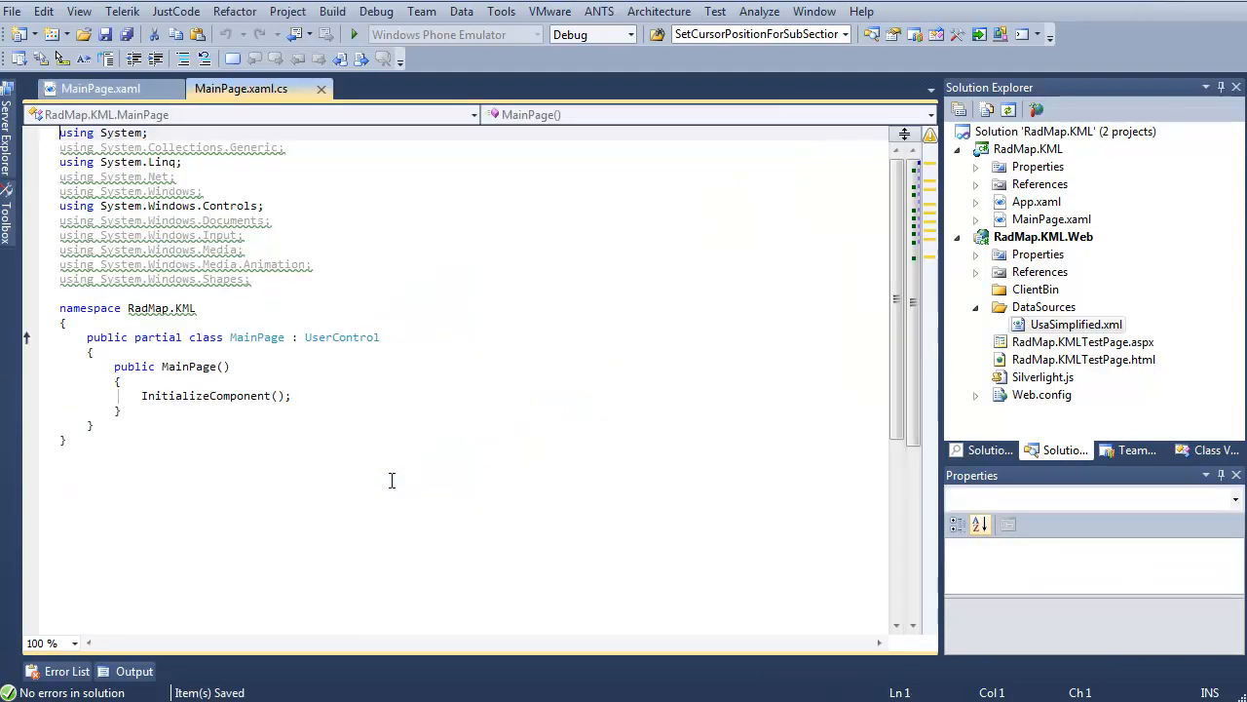
{"action": "left_click", "coordinate": [317, 395]}
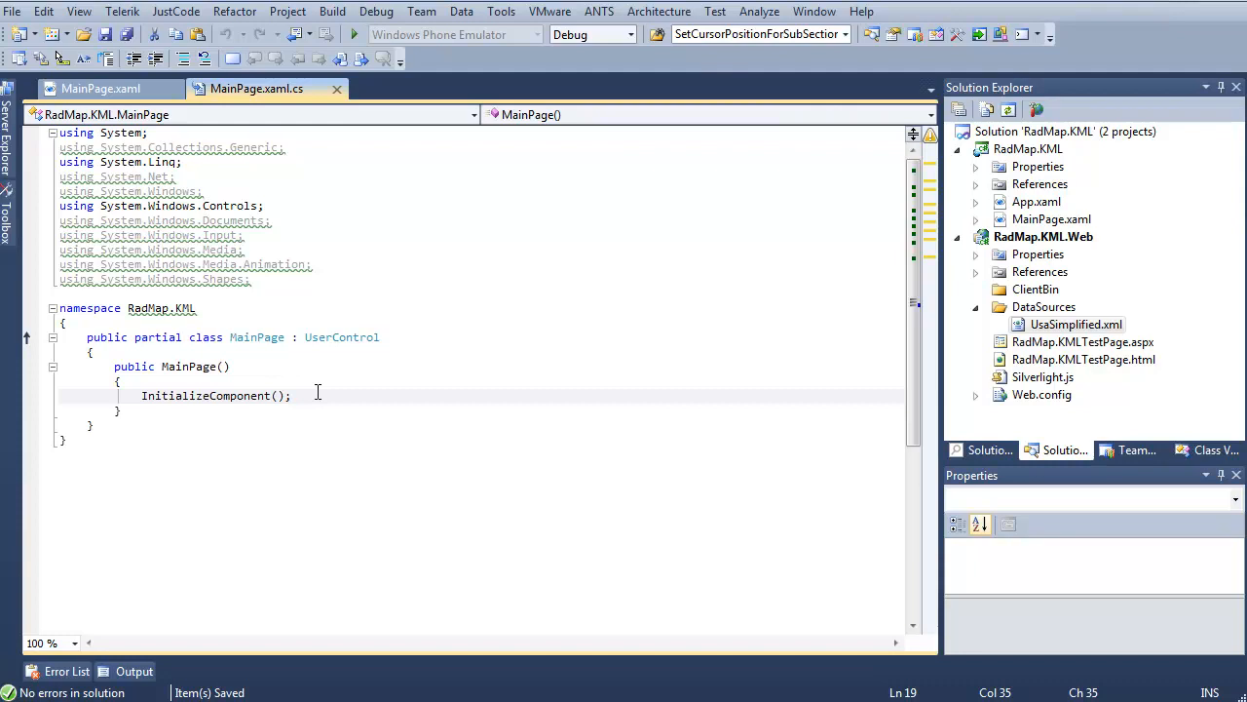
{"action": "type", "text": "this.Loaded +="}
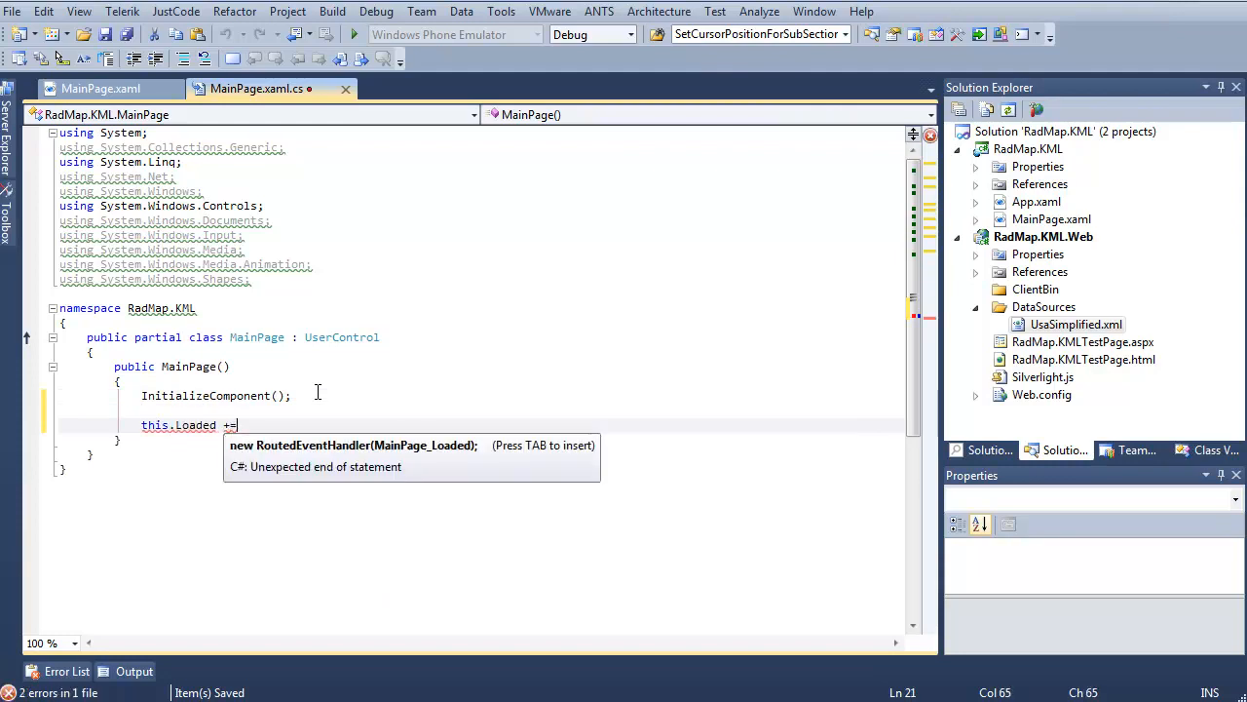
{"action": "key", "text": "Tab"}
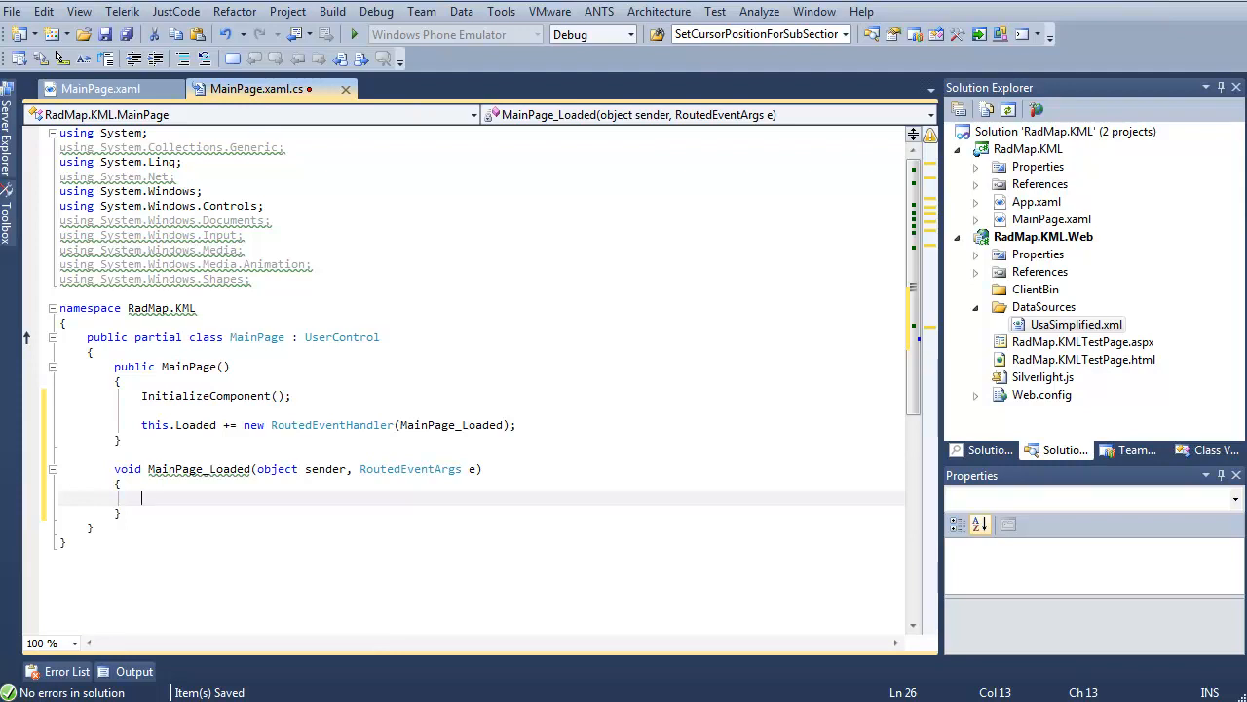
{"action": "mouse_move", "coordinate": [902, 648]}
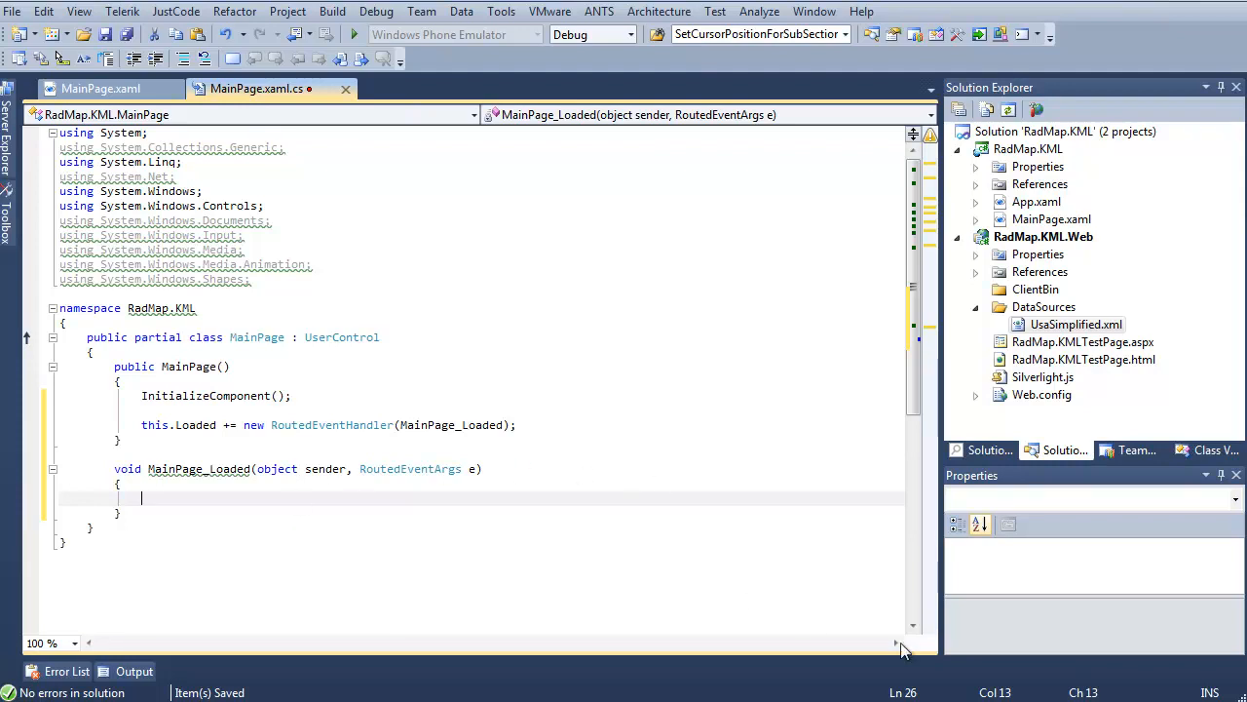
{"action": "type", "text": "MapS"}
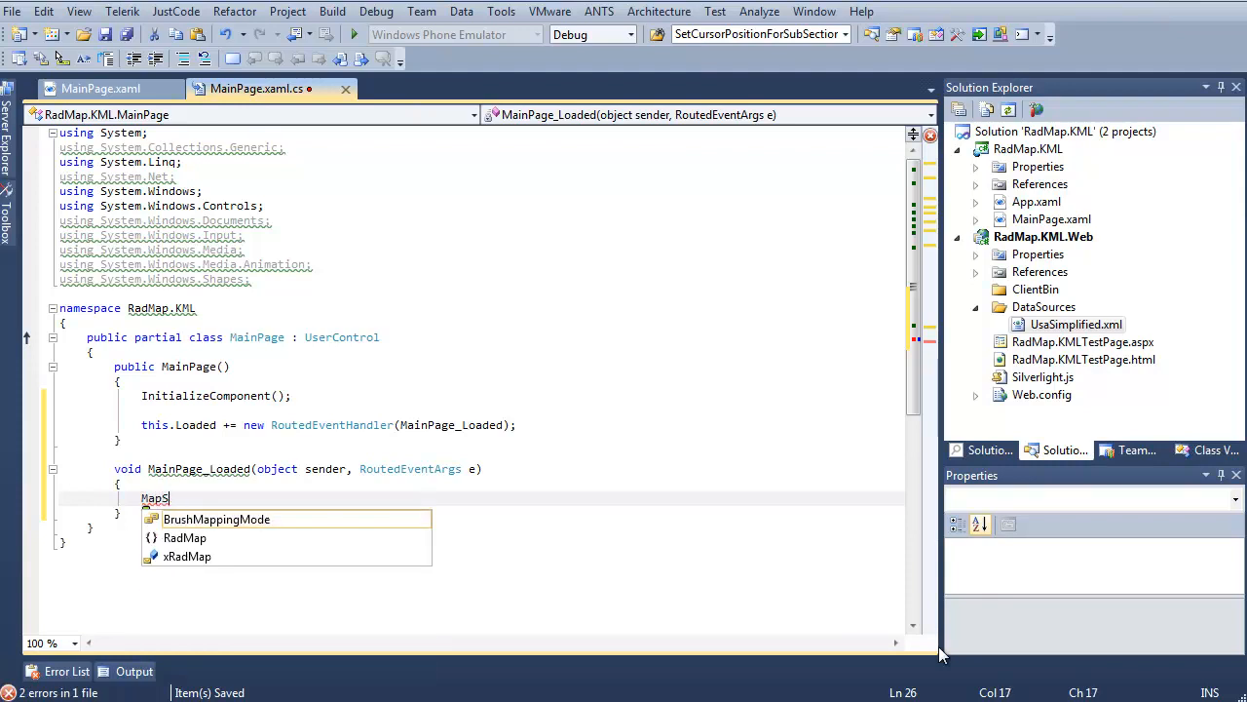
{"action": "type", "text": "hapeReader msr"}
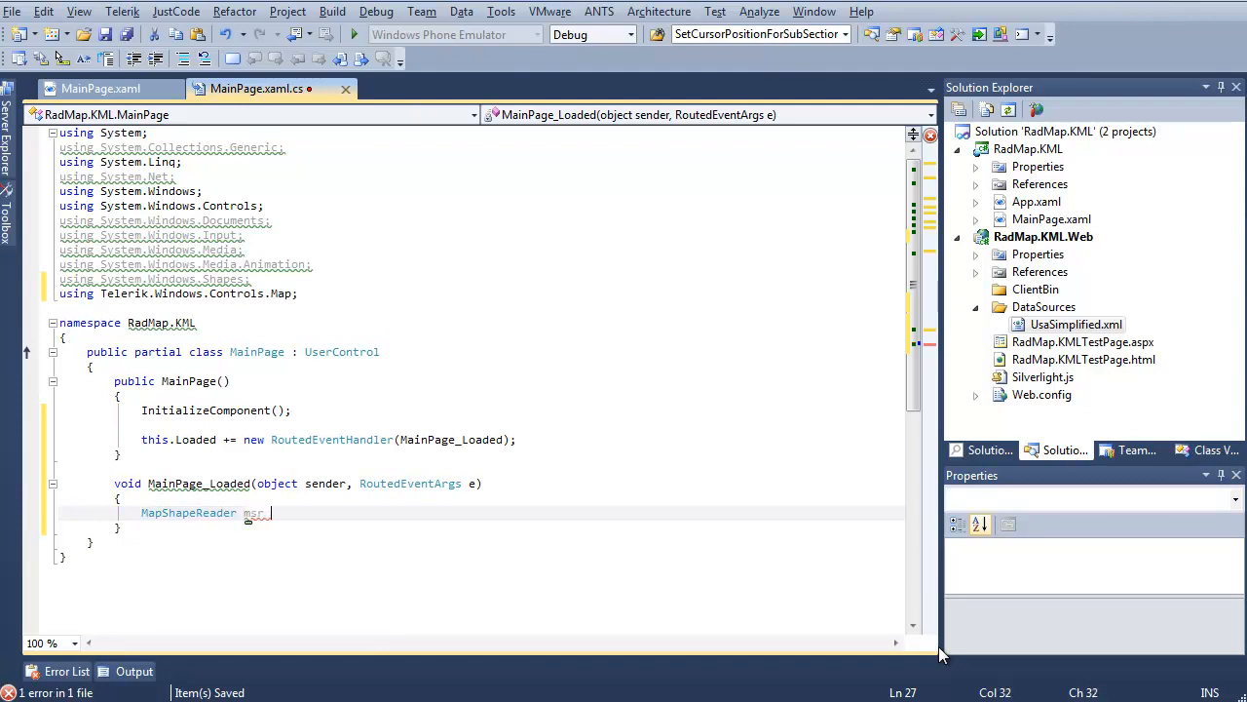
{"action": "type", "text": "= new MapShapeReader();"}
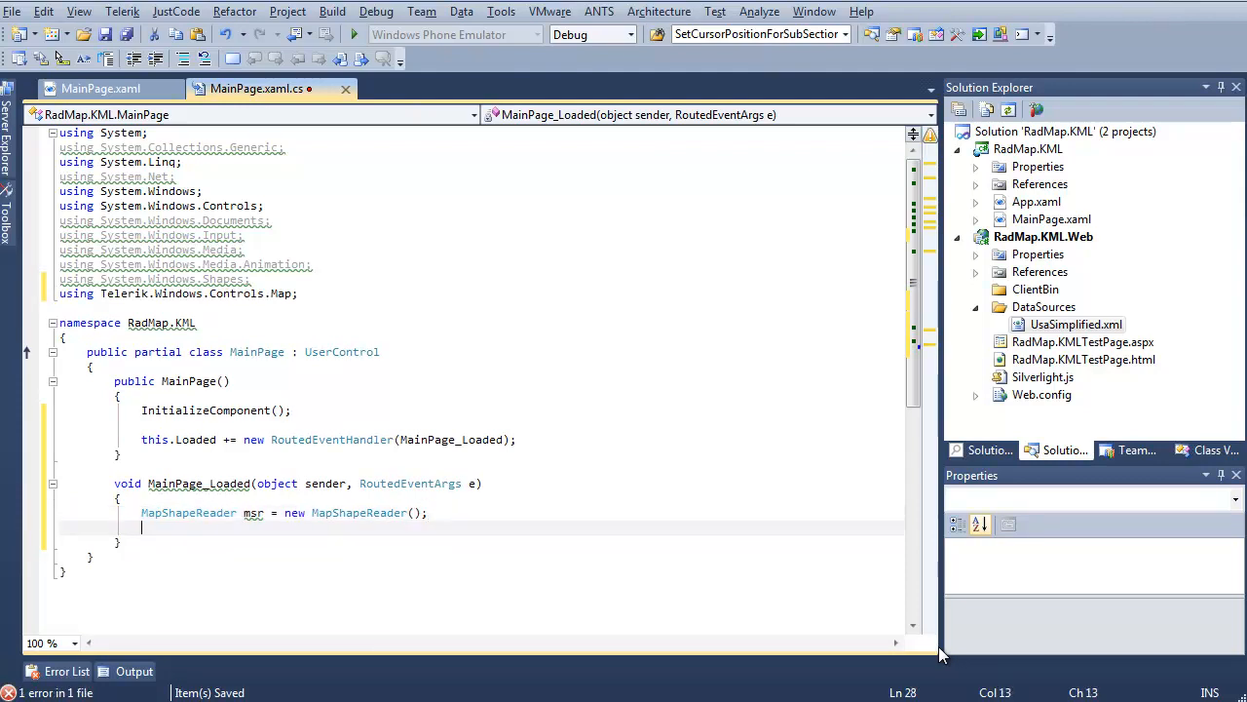
Set msr's Source to DataSources/UsaSimplified.xml and assign it as xInformationLayer's Reader.
{"action": "type", "text": "msr.source = new Uri("}
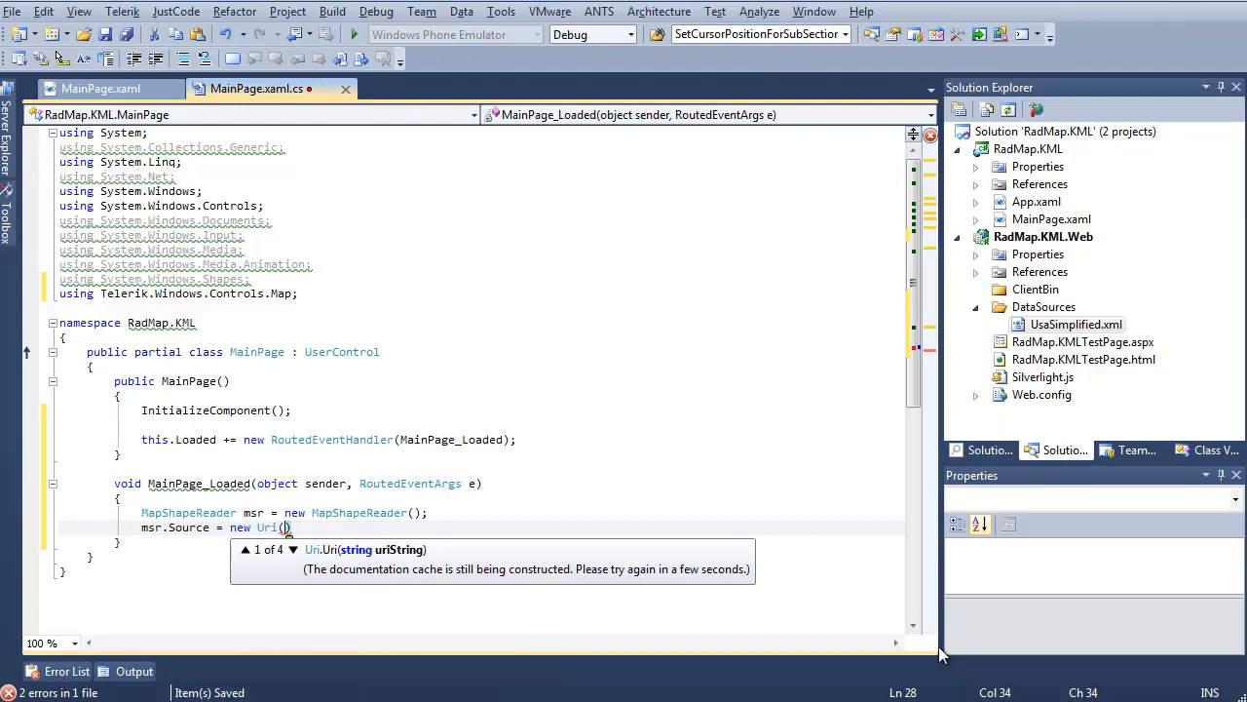
{"action": "type", "text": "\""}
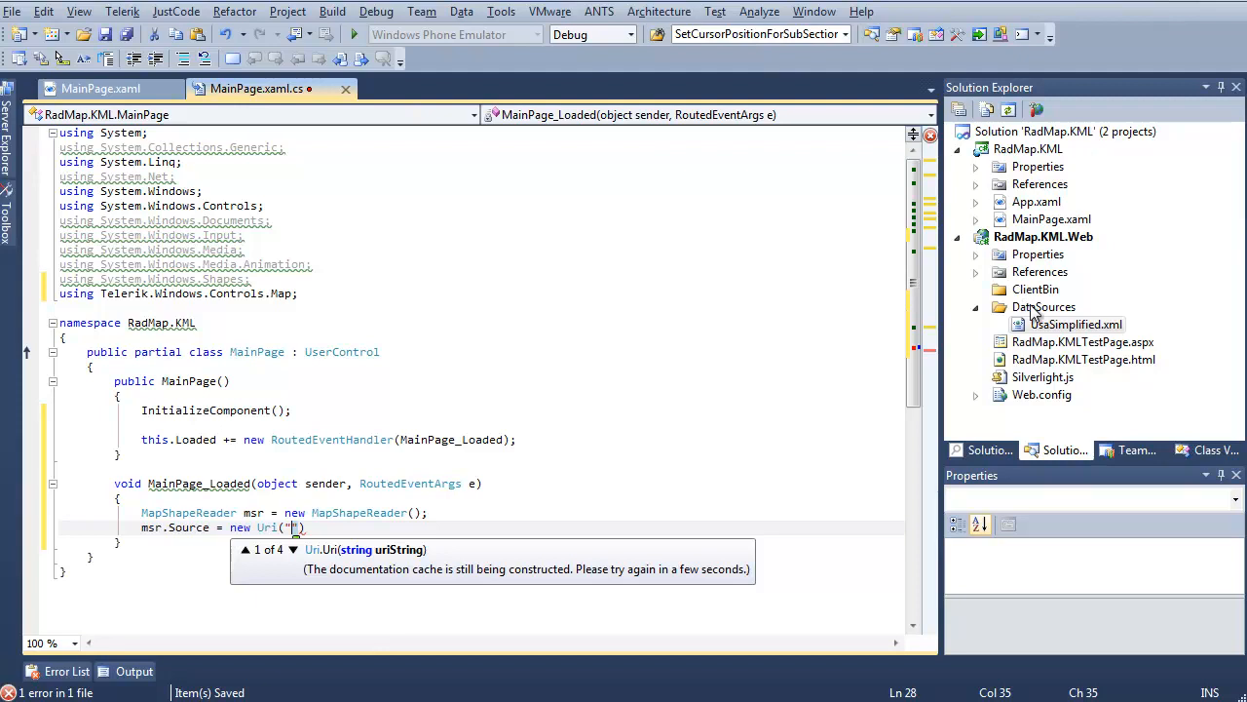
{"action": "type", "text": "Data"}
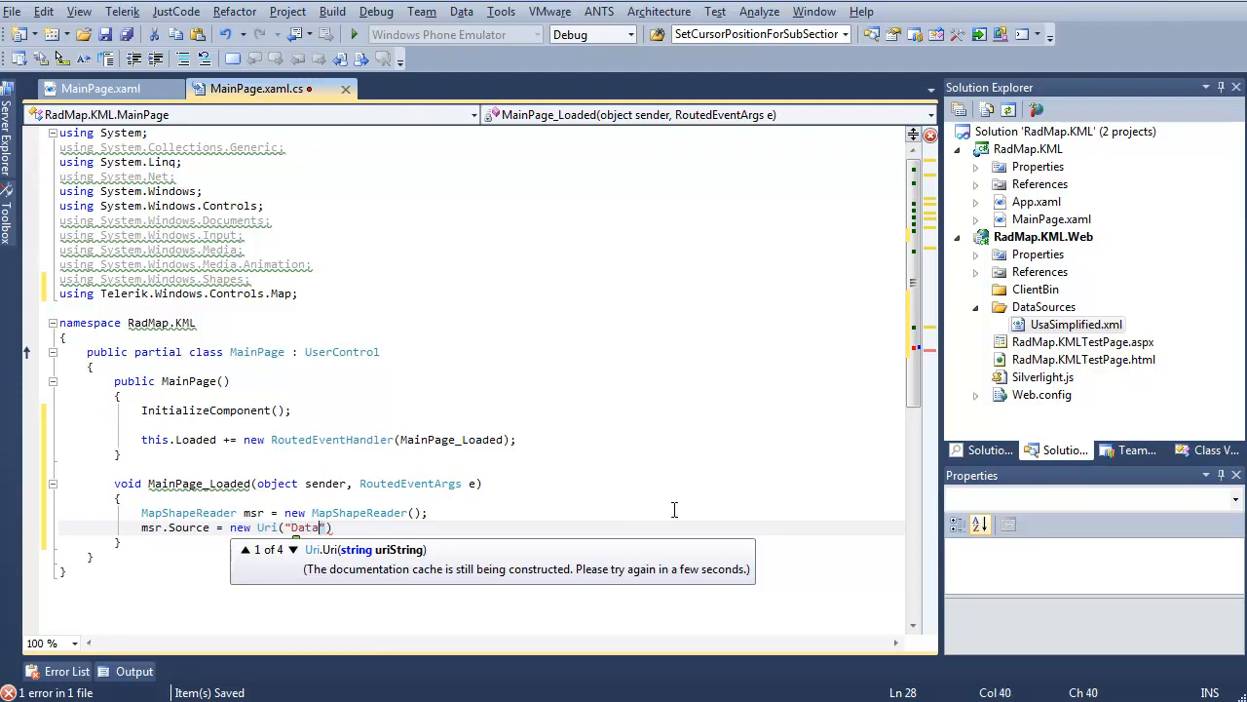
{"action": "type", "text": "Sources/"}
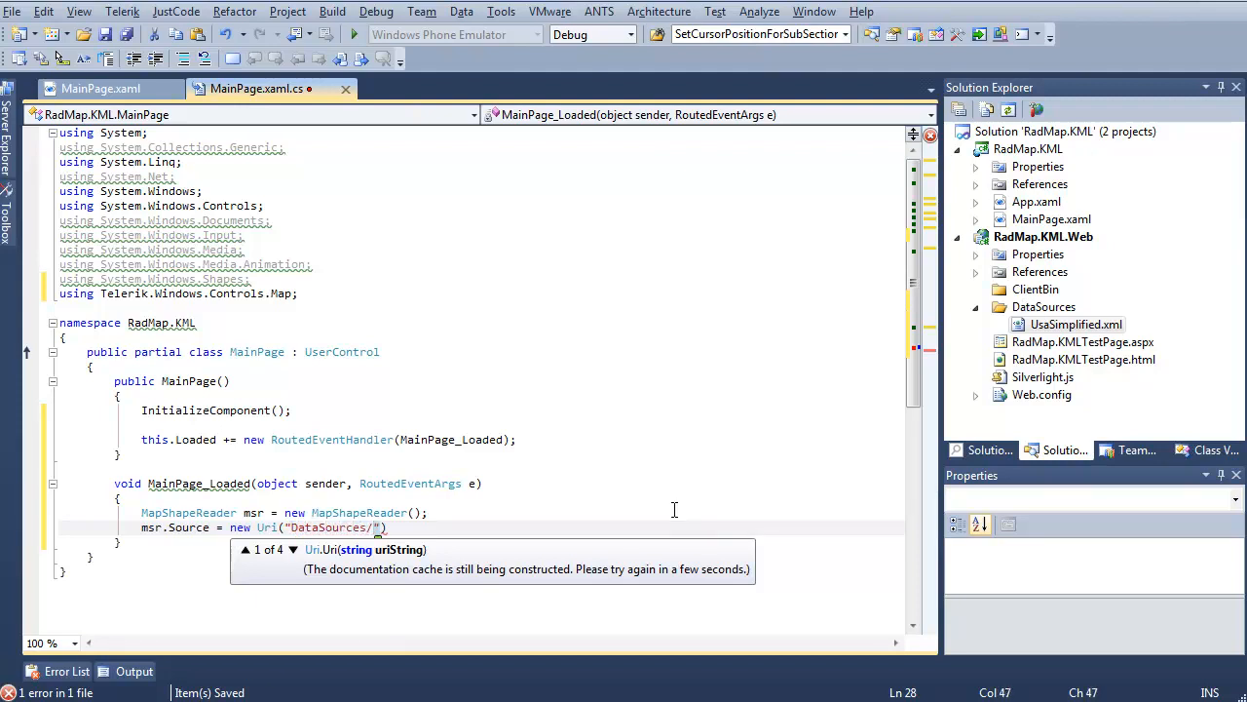
{"action": "type", "text": "UsaSimplified.xml"}
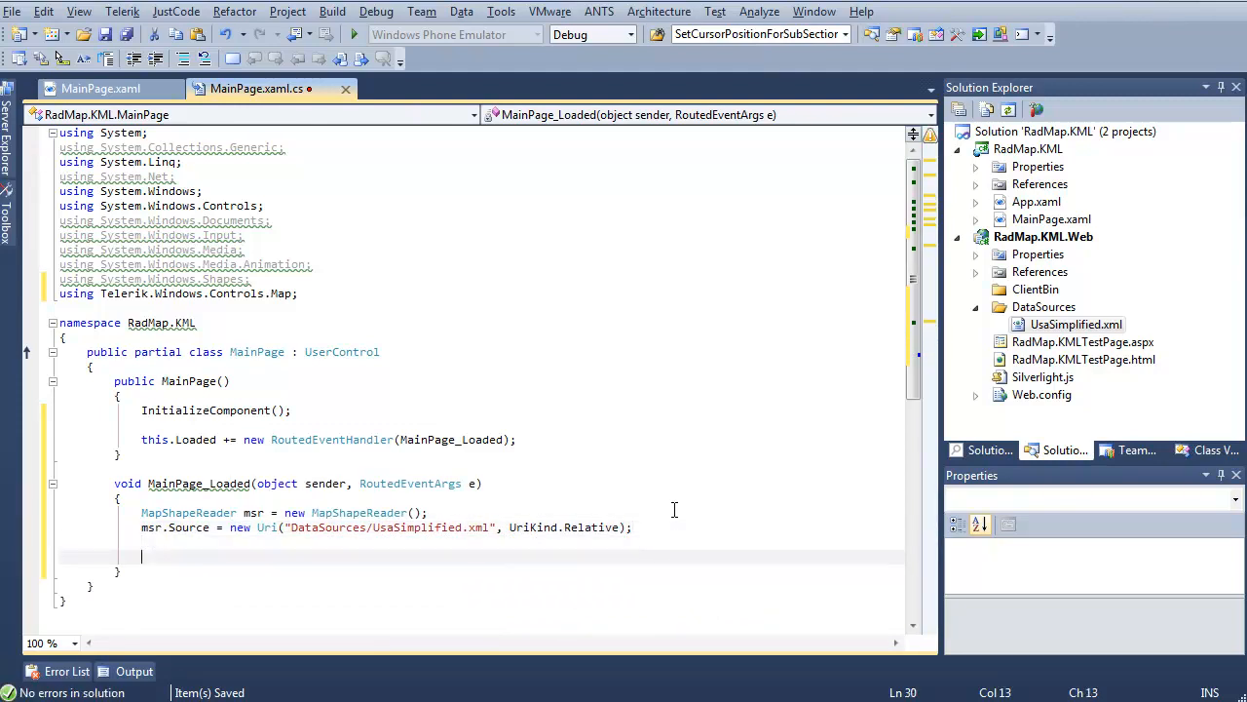
{"action": "type", "text": "xInformationLayer."}
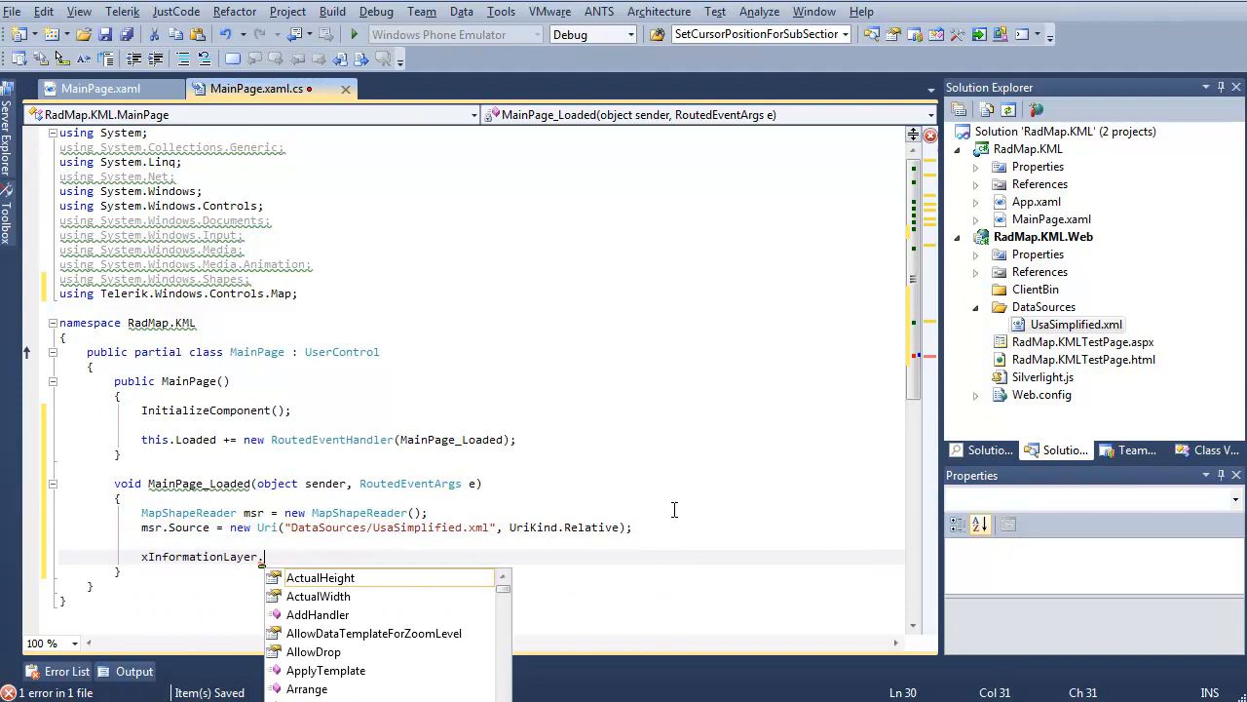
{"action": "type", "text": "Reader = m"}
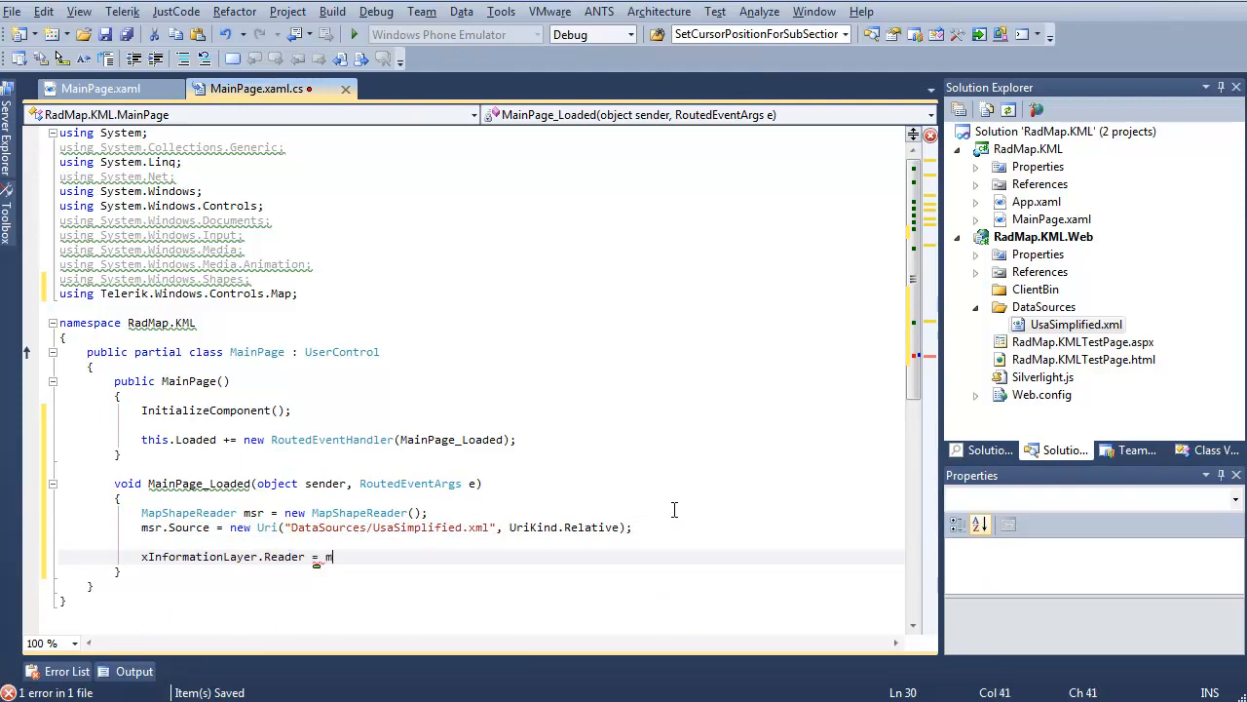
{"action": "type", "text": "sr;"}
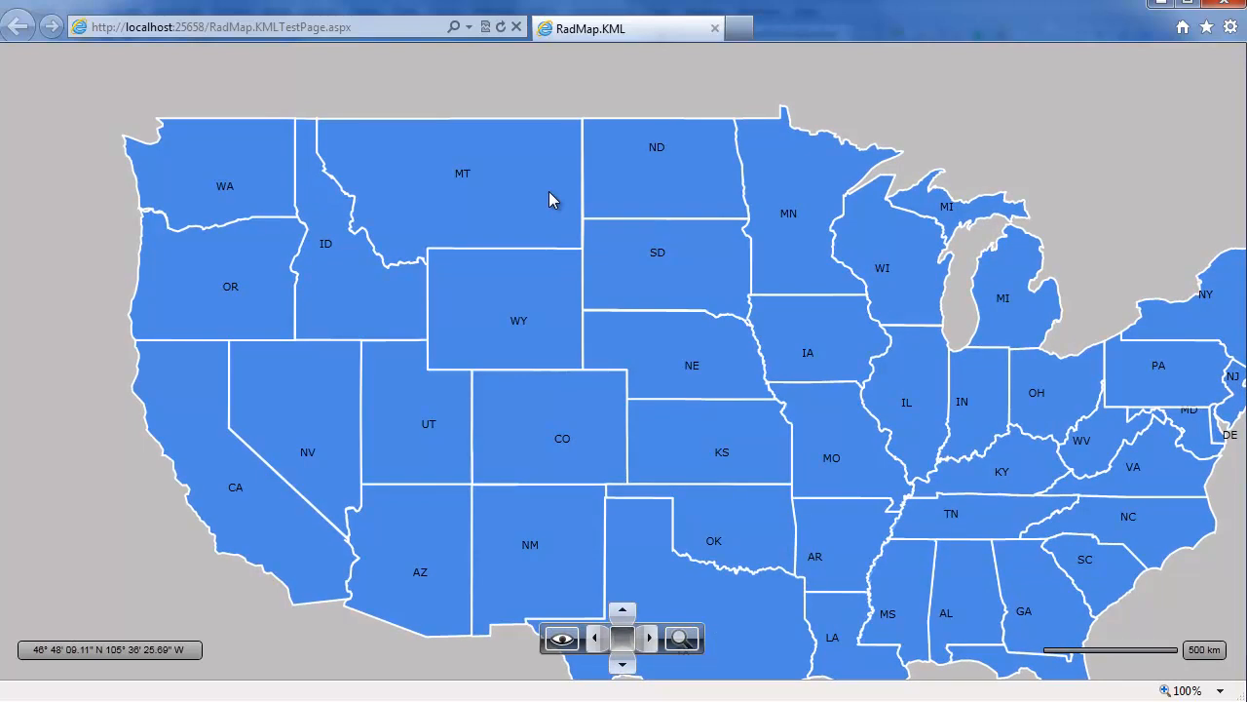
{"action": "mouse_move", "coordinate": [657, 158]}
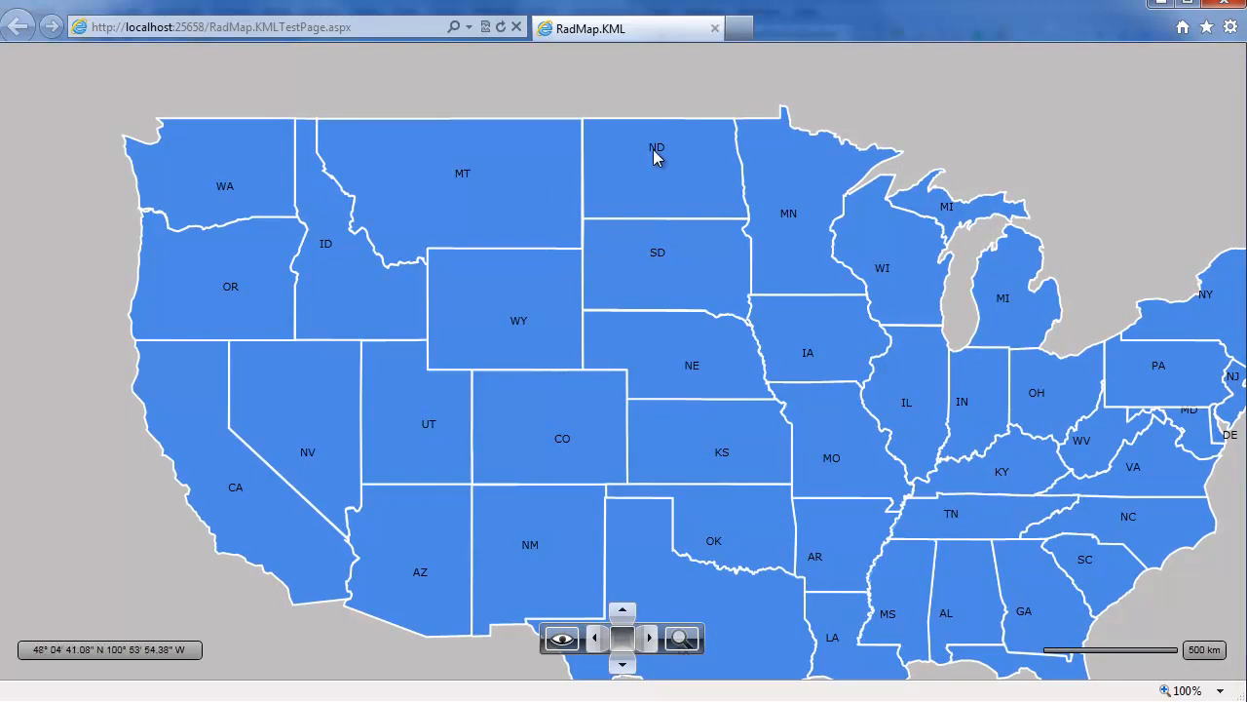
{"action": "mouse_move", "coordinate": [517, 324]}
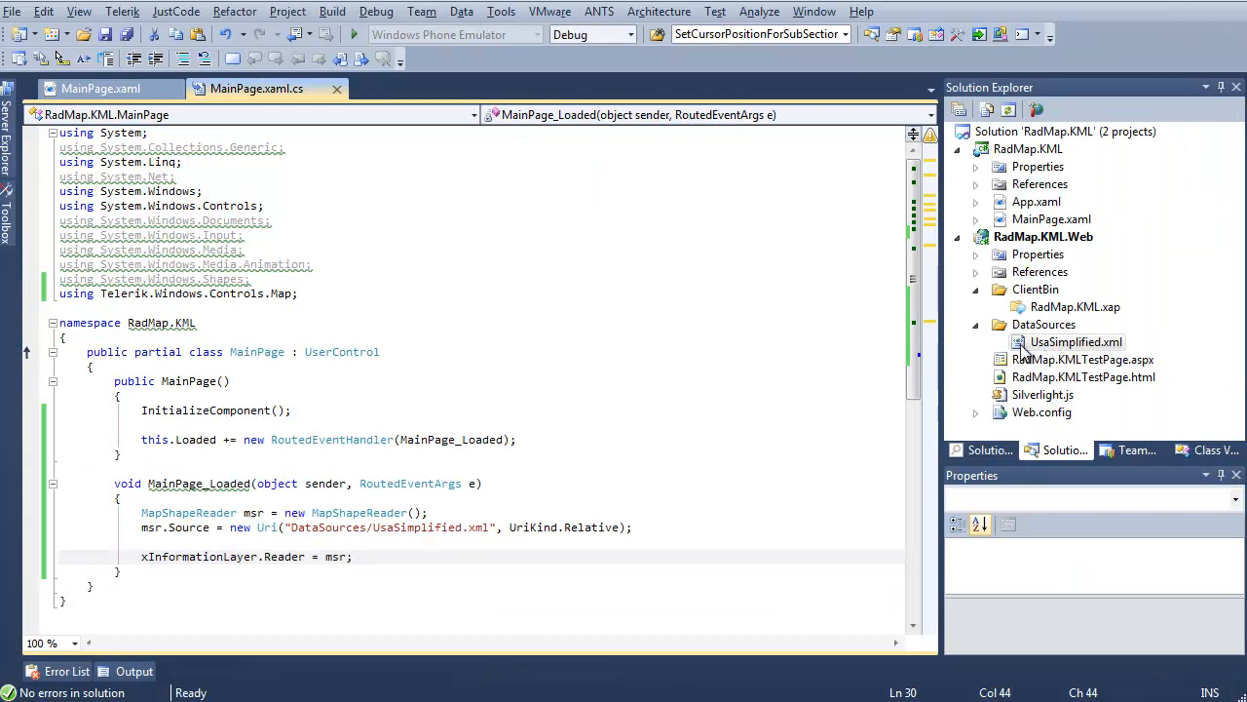
{"action": "double_click", "coordinate": [1076, 341]}
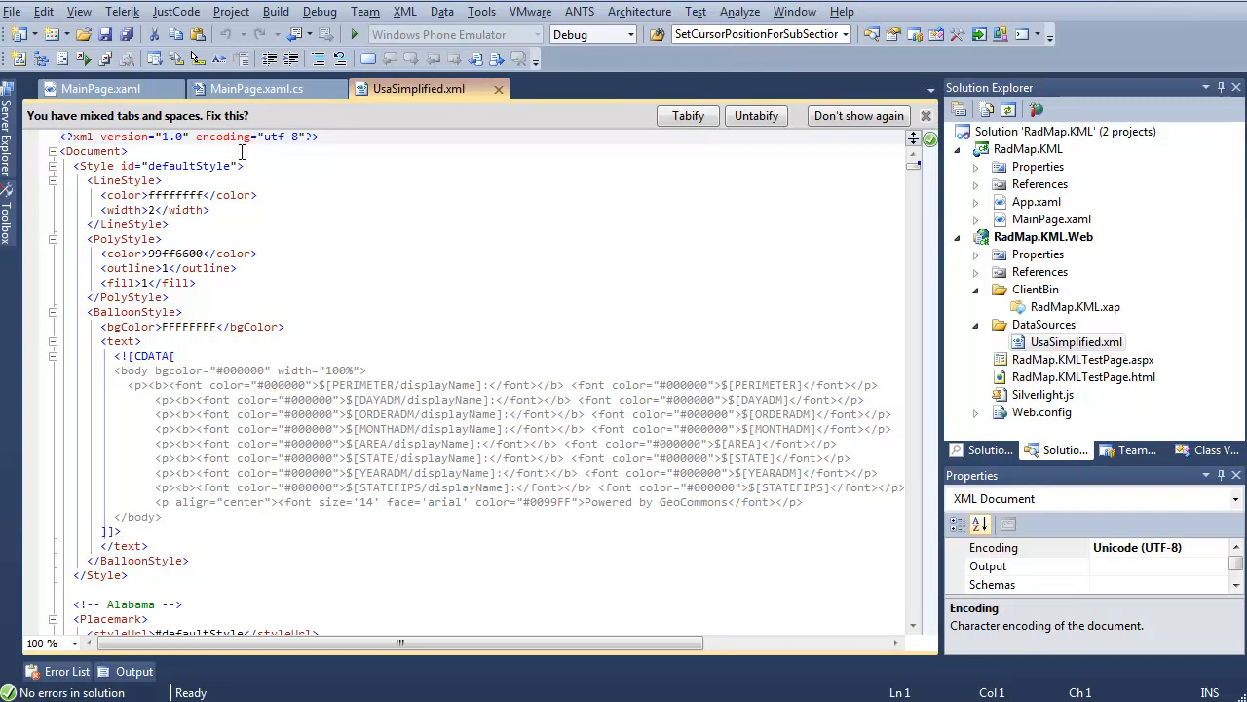
{"action": "mouse_move", "coordinate": [220, 179]}
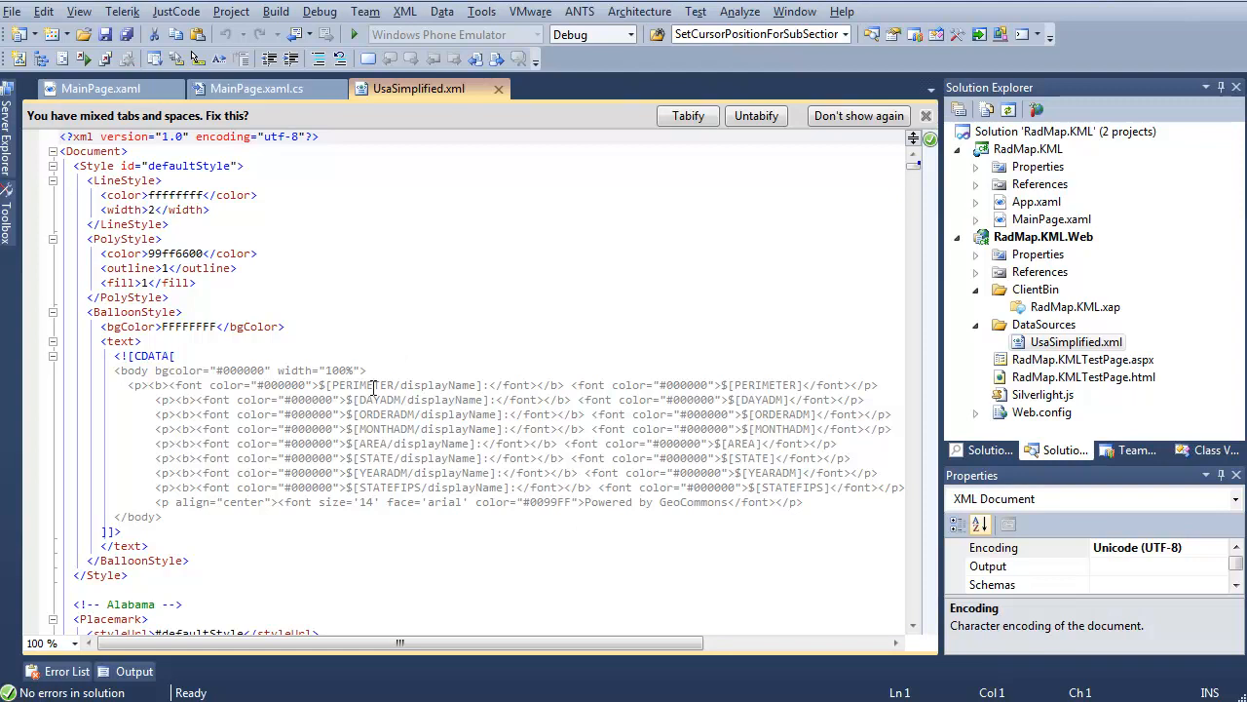
{"action": "double_click", "coordinate": [386, 428]}
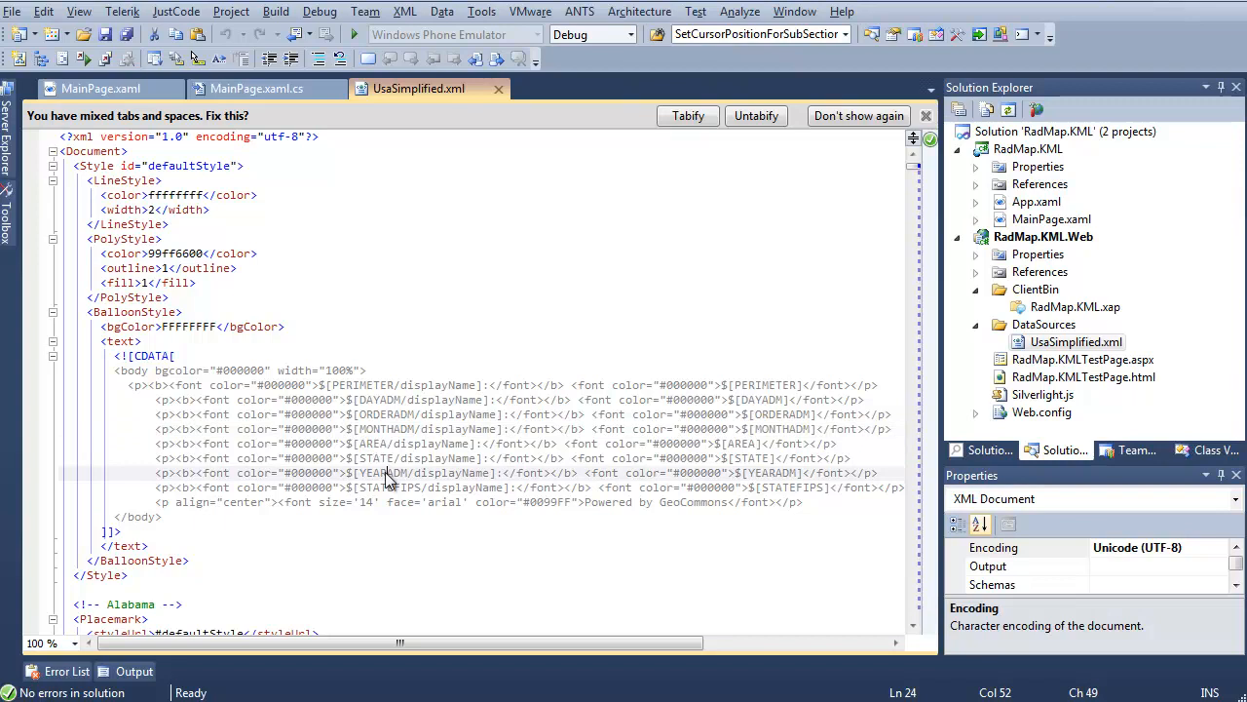
{"action": "double_click", "coordinate": [383, 472]}
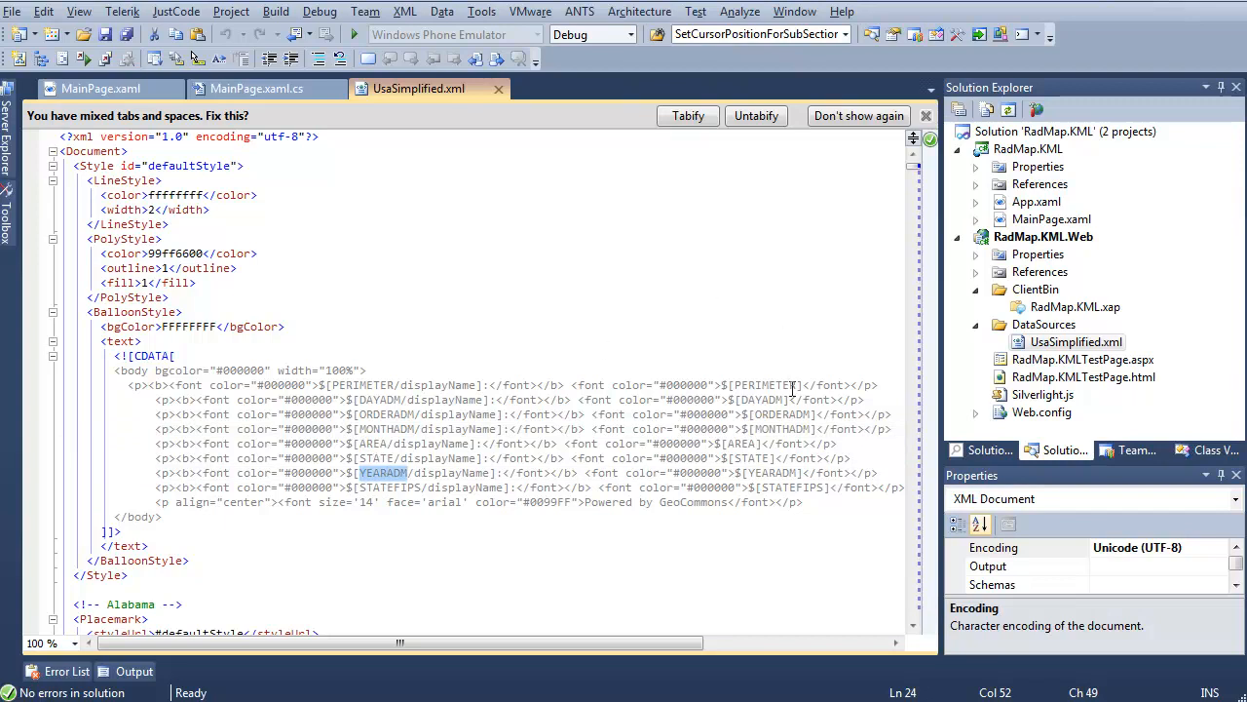
{"action": "scroll", "scroll_direction": "down", "scroll_amount": 3}
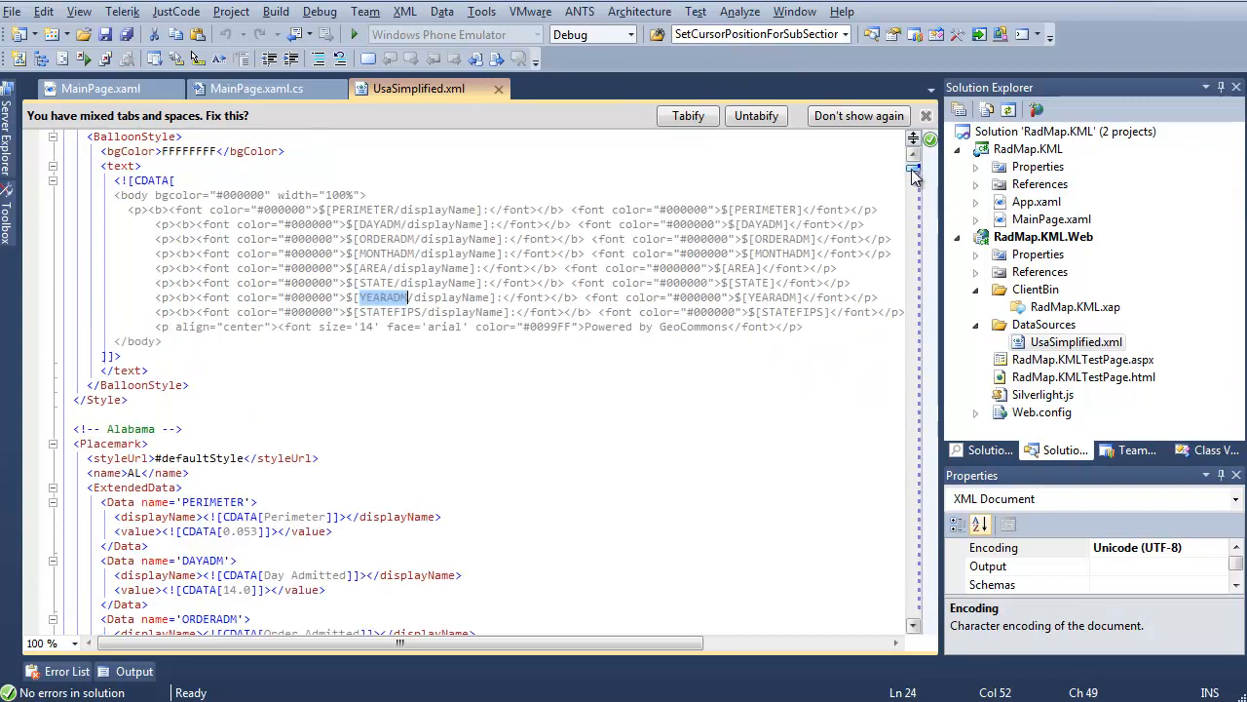
{"action": "scroll", "scroll_direction": "down", "scroll_amount": 3}
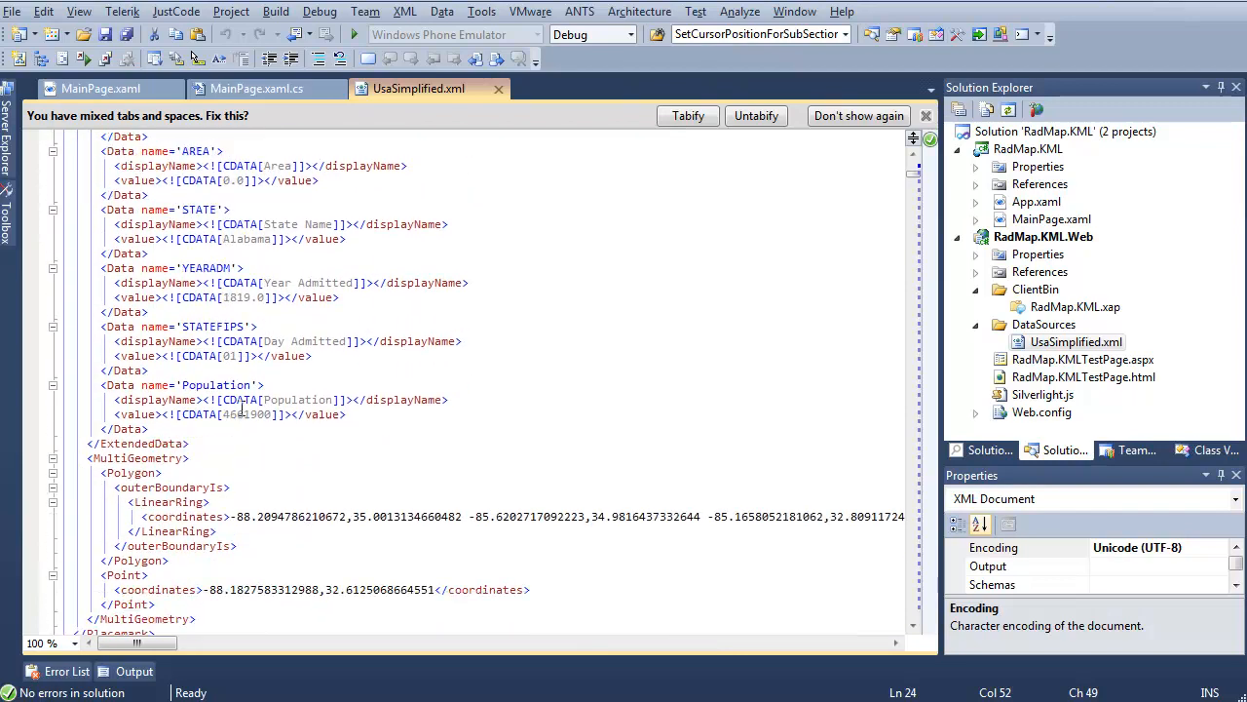
{"action": "scroll", "scroll_direction": "down", "scroll_amount": 3}
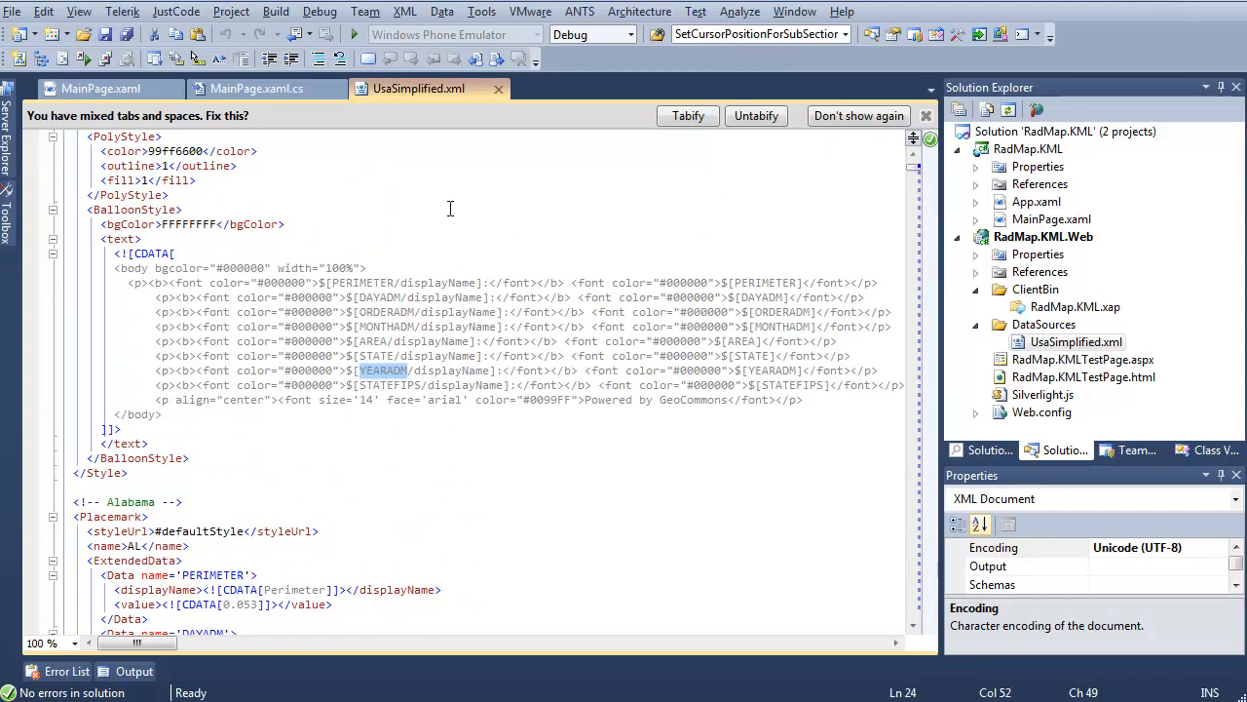
{"action": "mouse_move", "coordinate": [505, 125]}
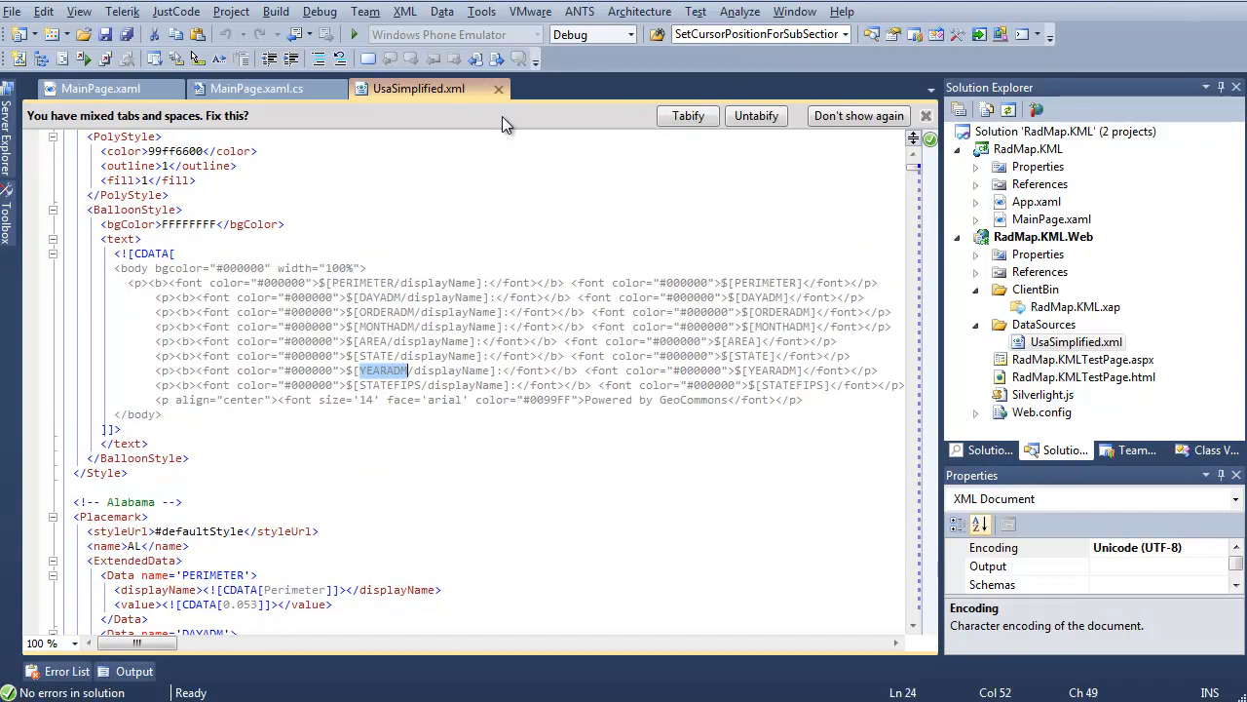
{"action": "left_click", "coordinate": [257, 87]}
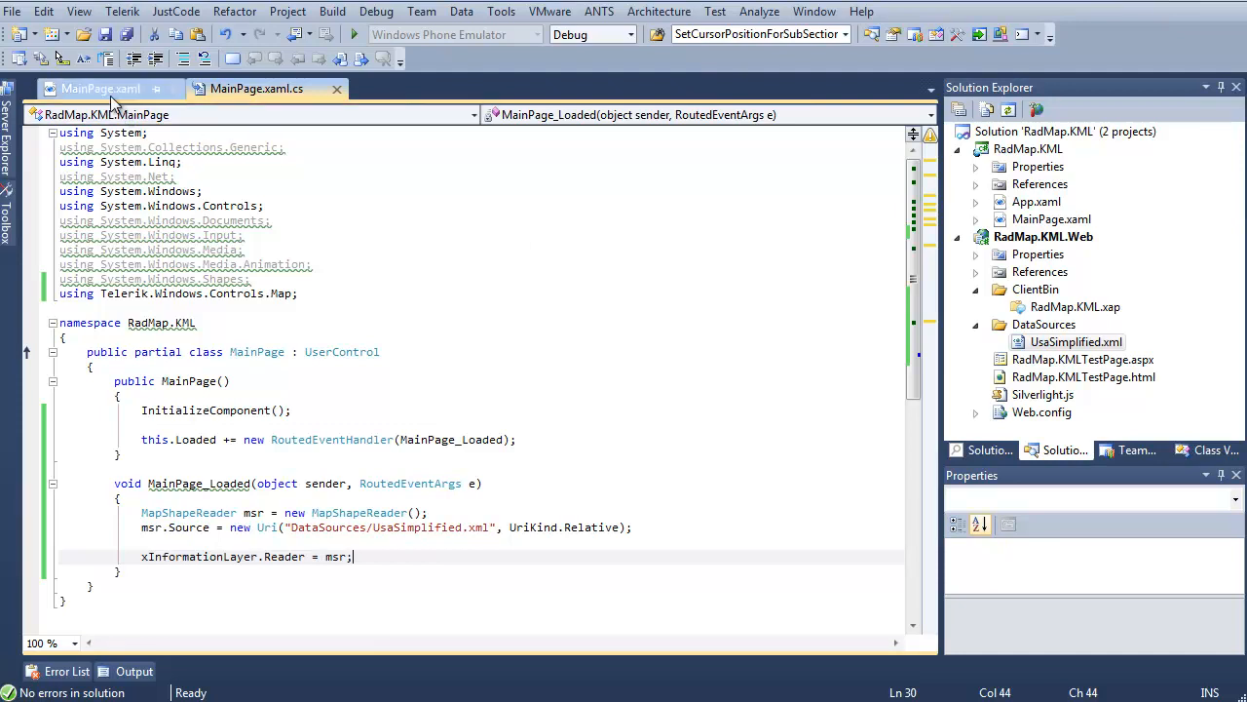
Add an InformationLayer.Colorizer with a ColorMeasureScale keyed on Population, in Ranges mode.
{"action": "left_click", "coordinate": [100, 89]}
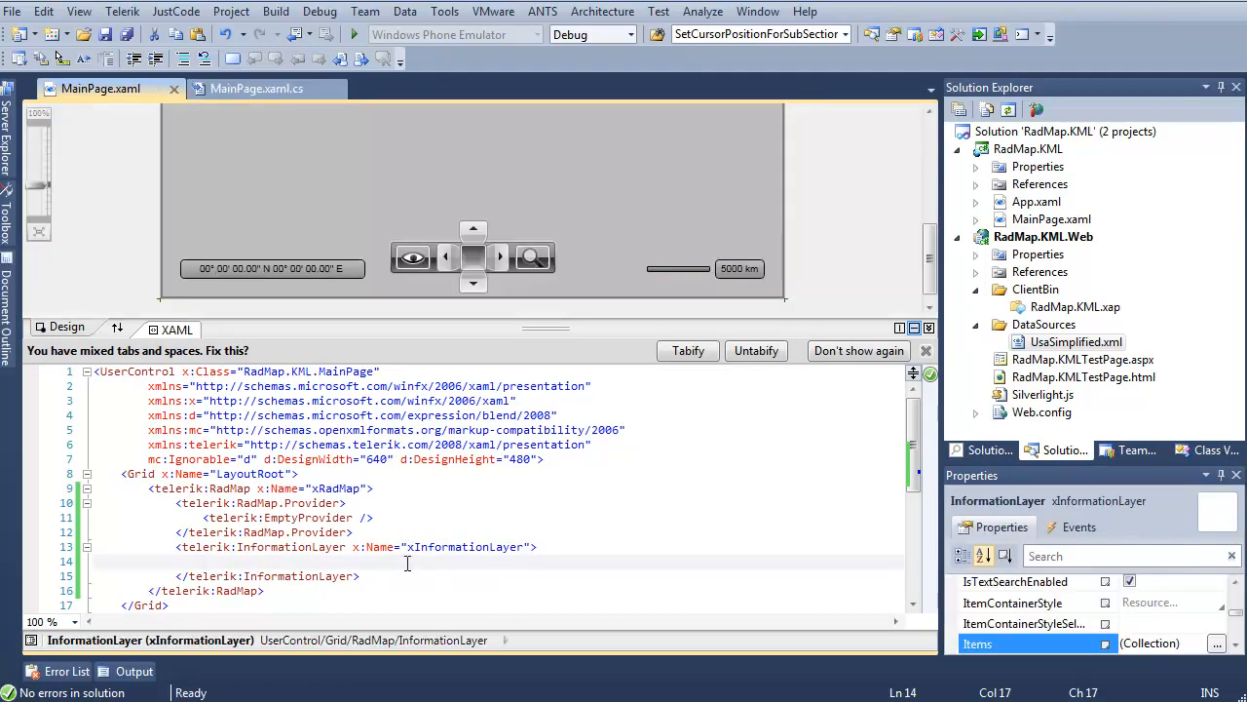
{"action": "type", "text": "<telerik:"}
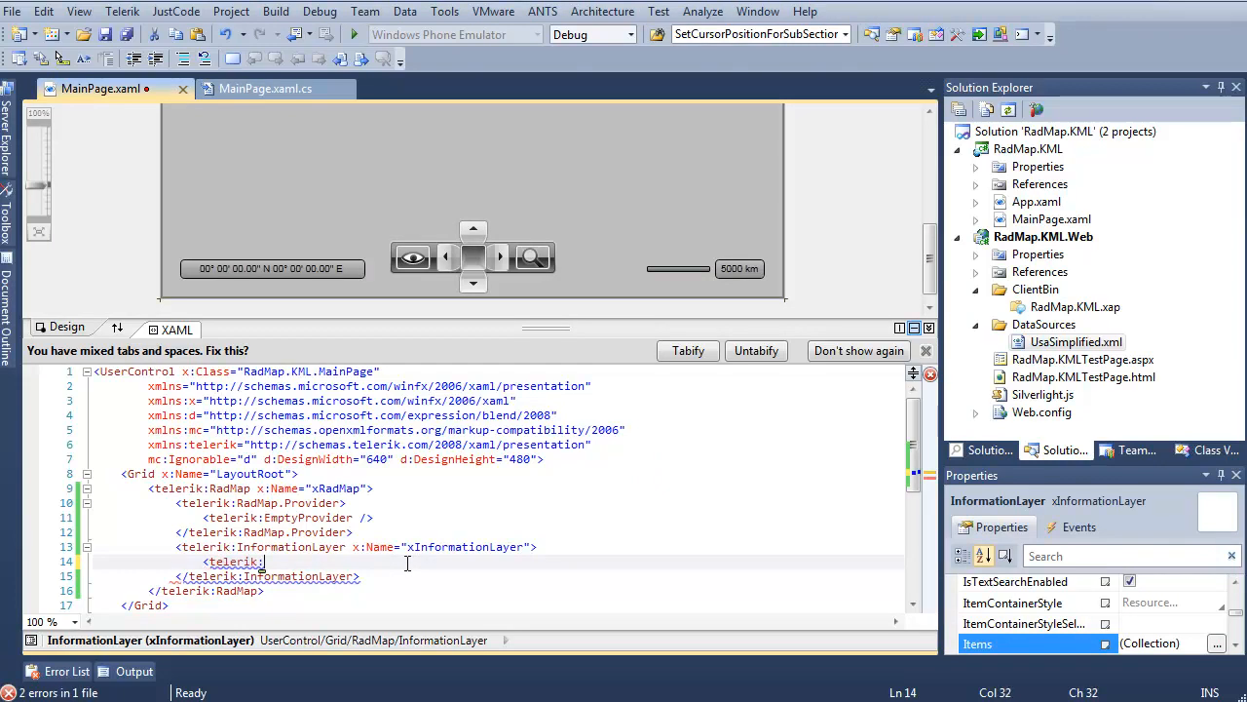
{"action": "type", "text": "InformationLay"}
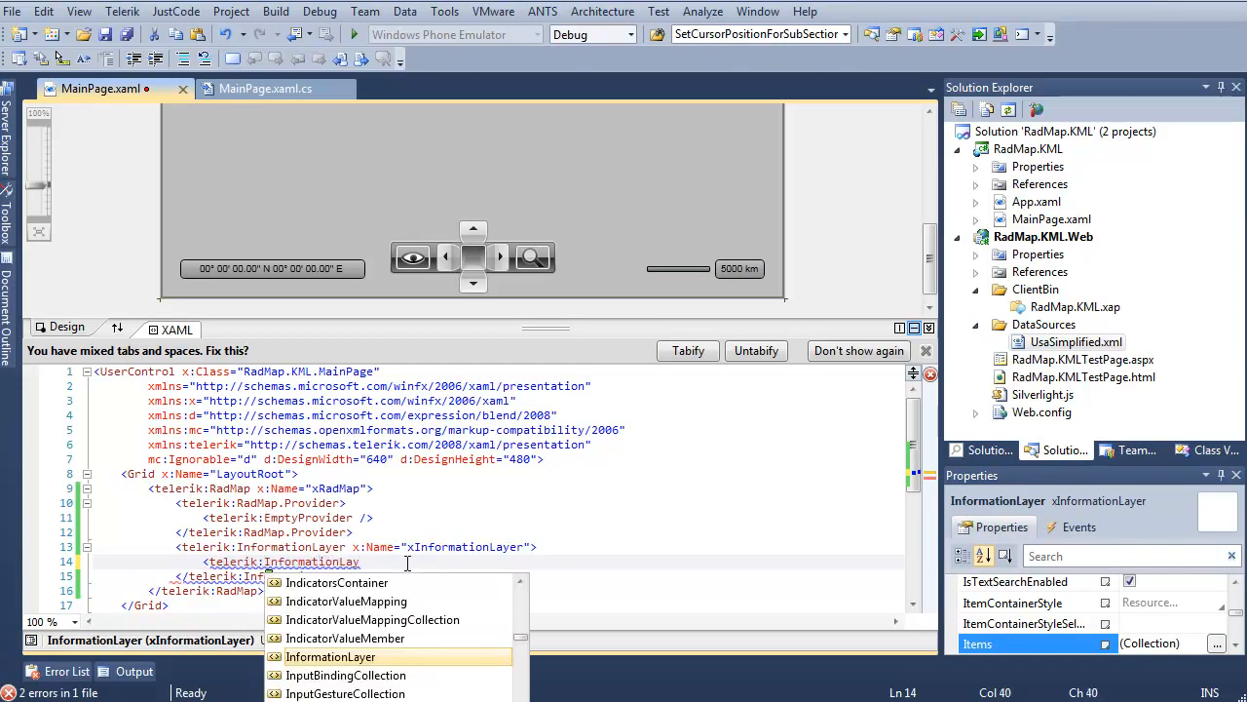
{"action": "type", "text": ".Colorizer>"}
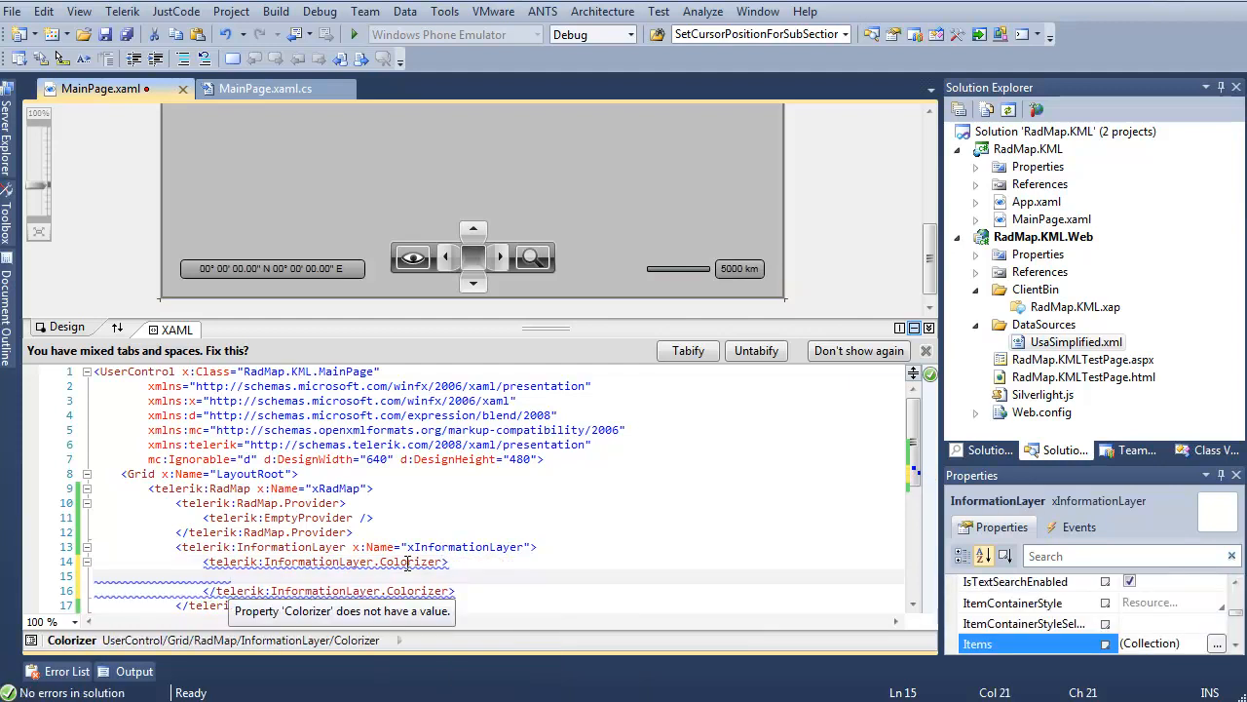
{"action": "type", "text": "<telerik:C"}
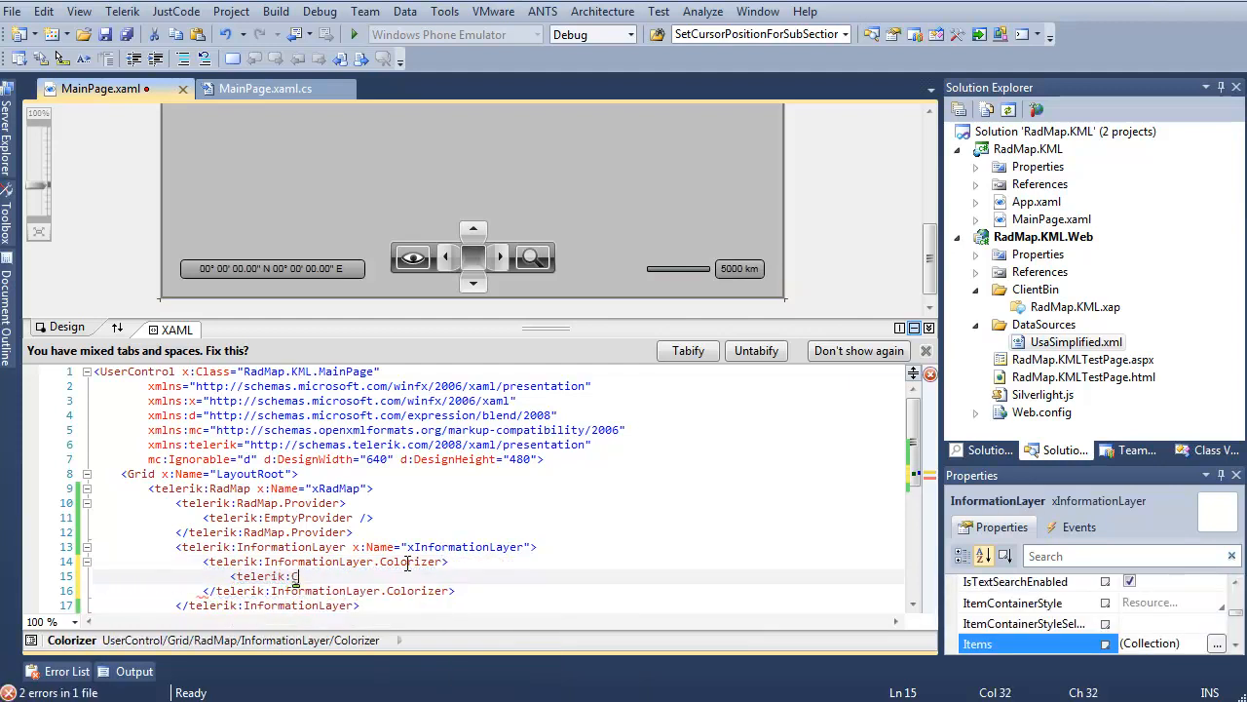
{"action": "type", "text": "olorMeasureScale"}
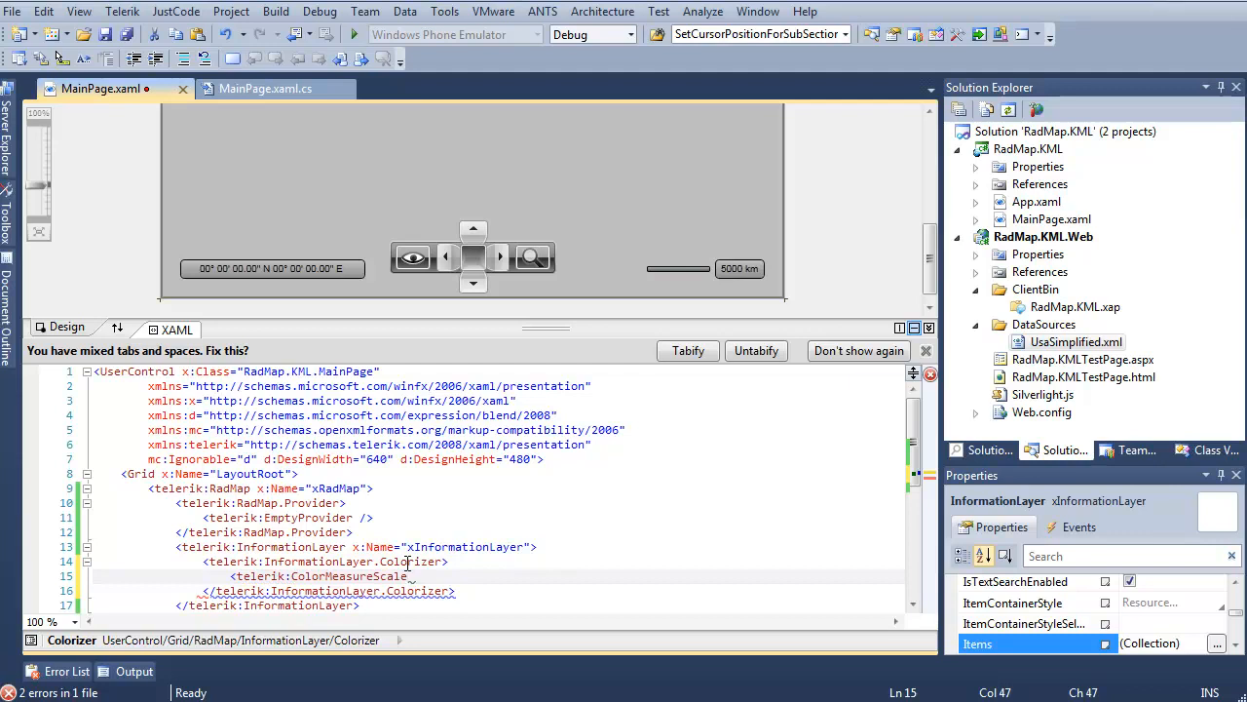
{"action": "type", "text": "ExtendedPropertyName=\""}
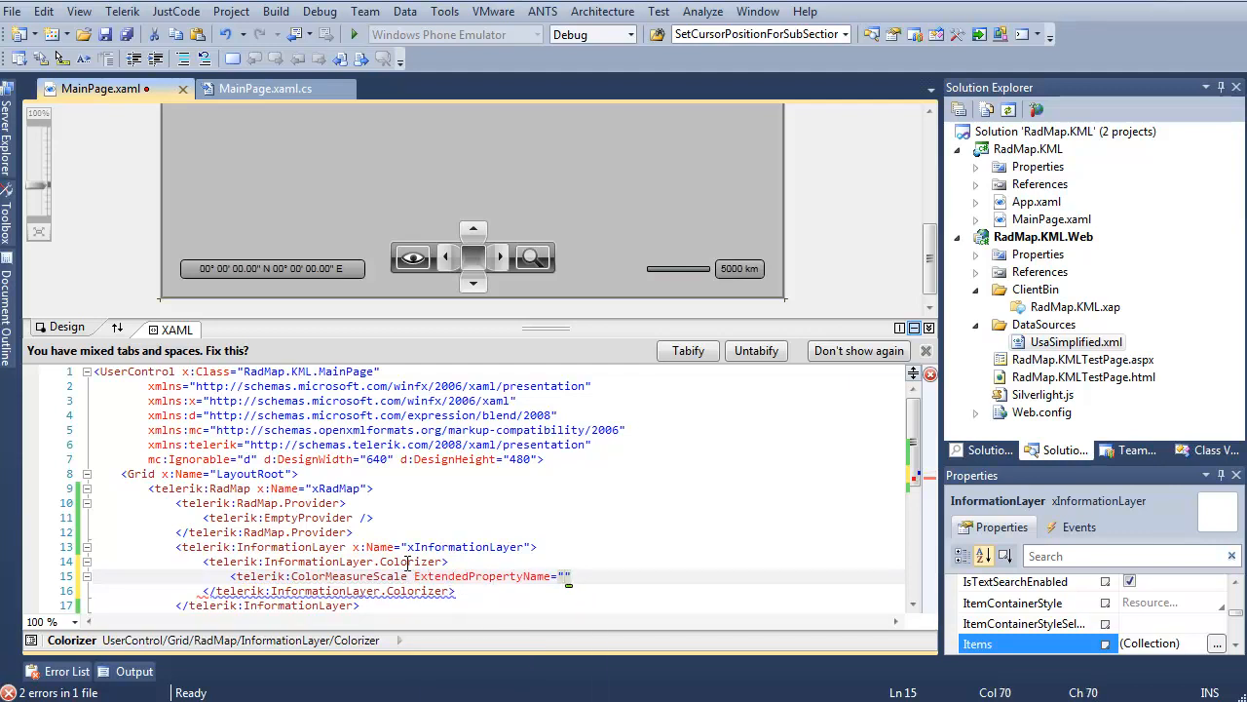
{"action": "type", "text": "Population"}
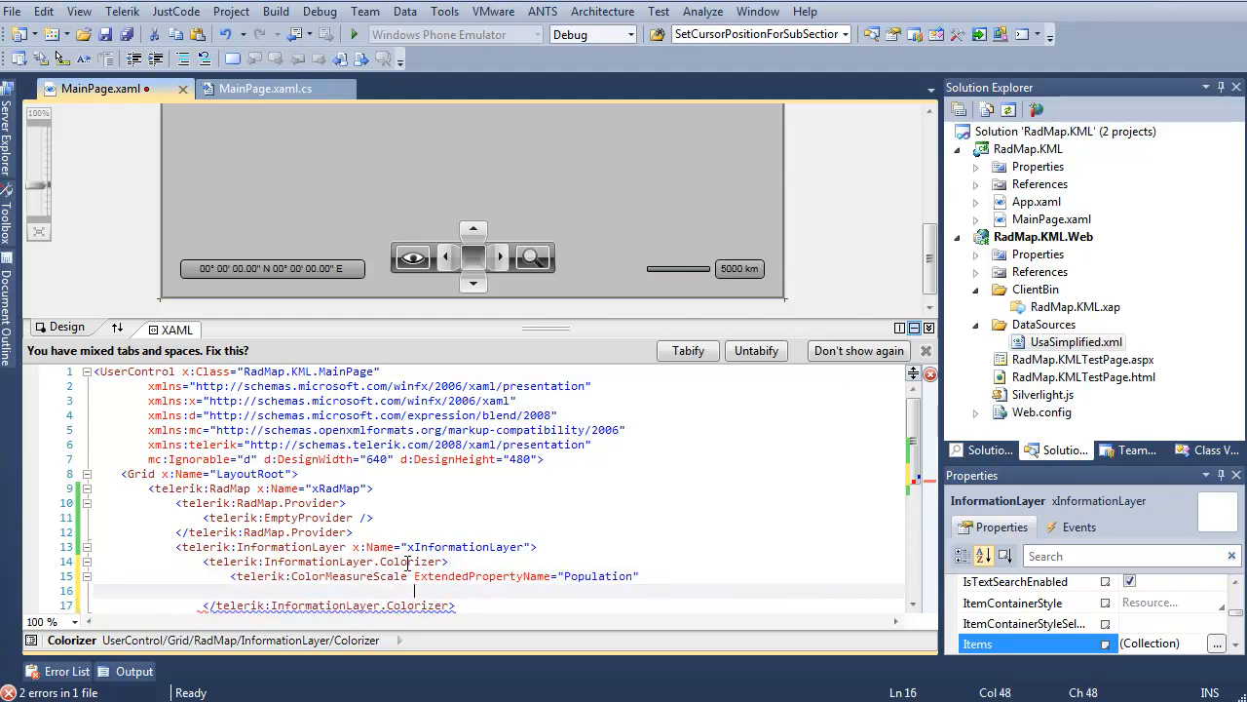
{"action": "type", "text": "Mode=\"Ranges\">"}
{"action": "type", "text": "<te"}
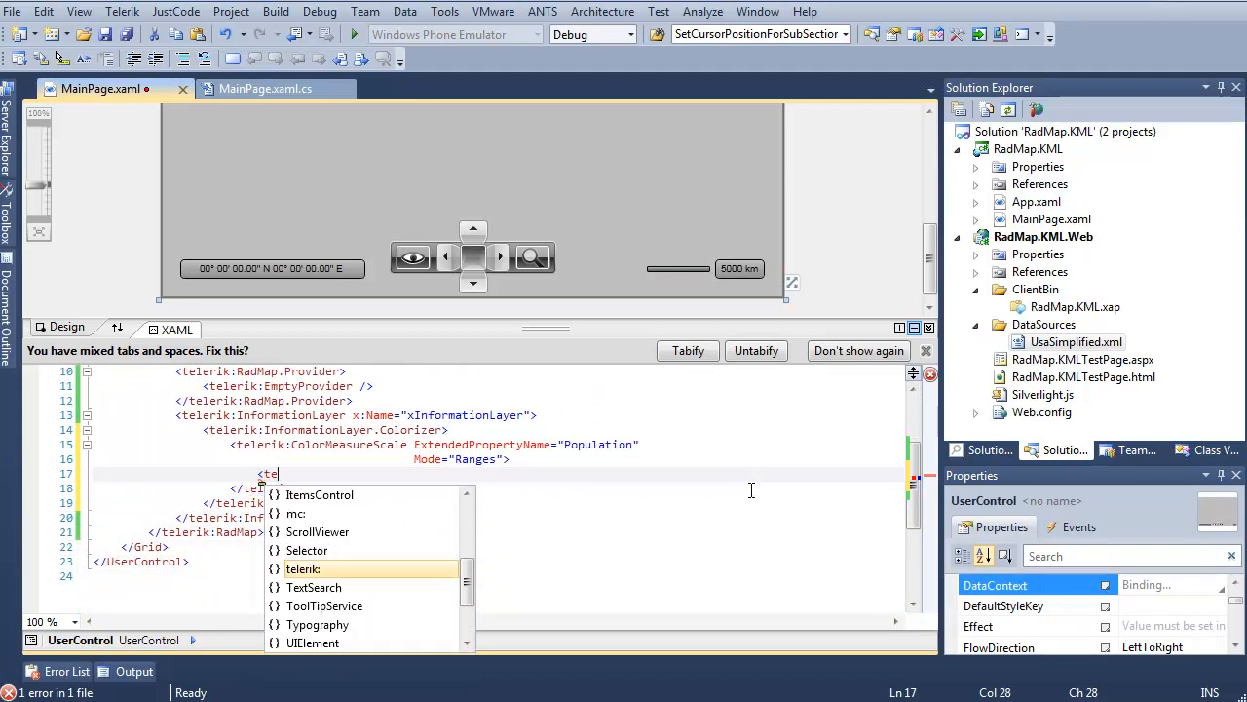
Add a ShapeFillCollection with White and Red MapShapeFills, each with a White stroke of thickness 2.
{"action": "type", "text": "lerik:ColorMeasureScale.ShapeFillCollection>"}
{"action": "type", "text": "<telerik:M"}
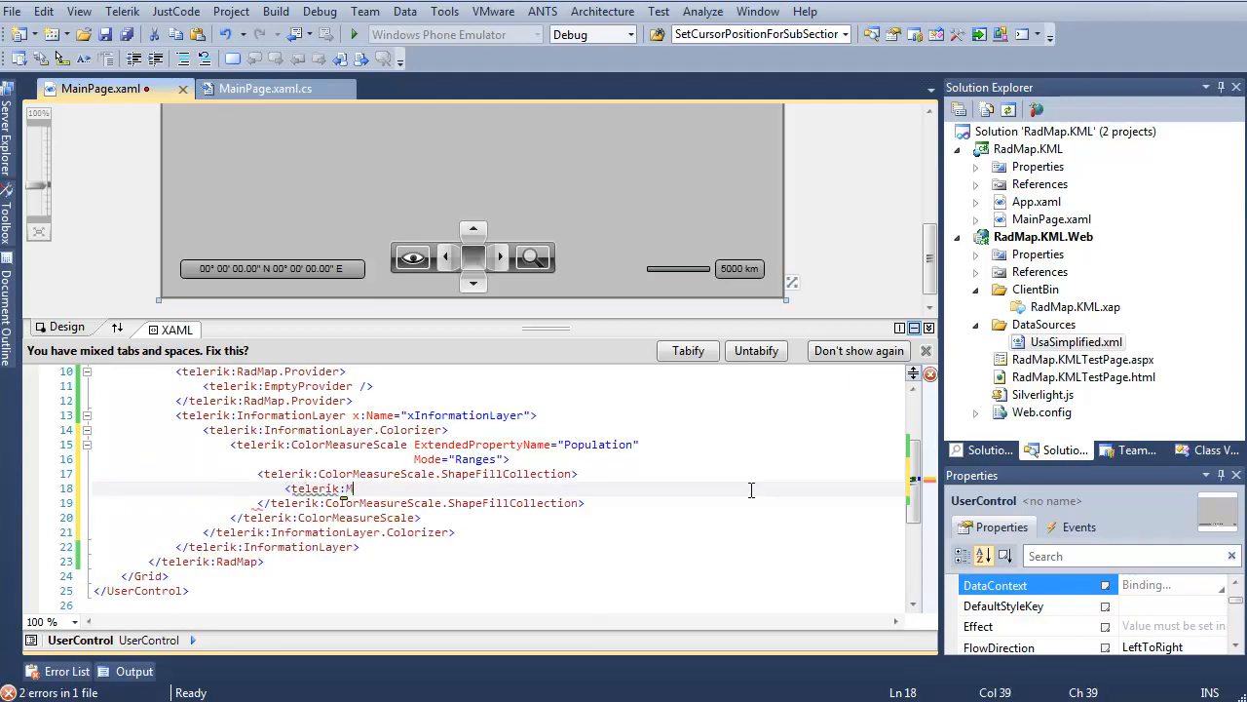
{"action": "type", "text": "apShapeFill"}
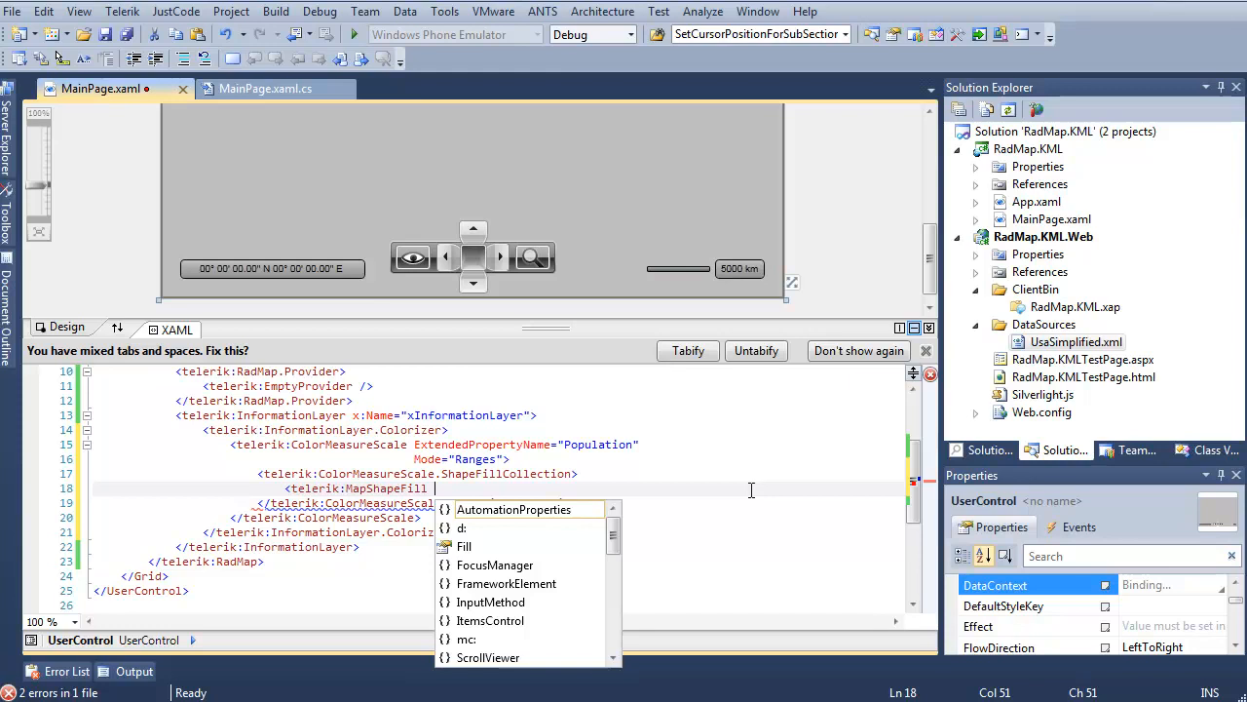
{"action": "type", "text": "Fill=\""}
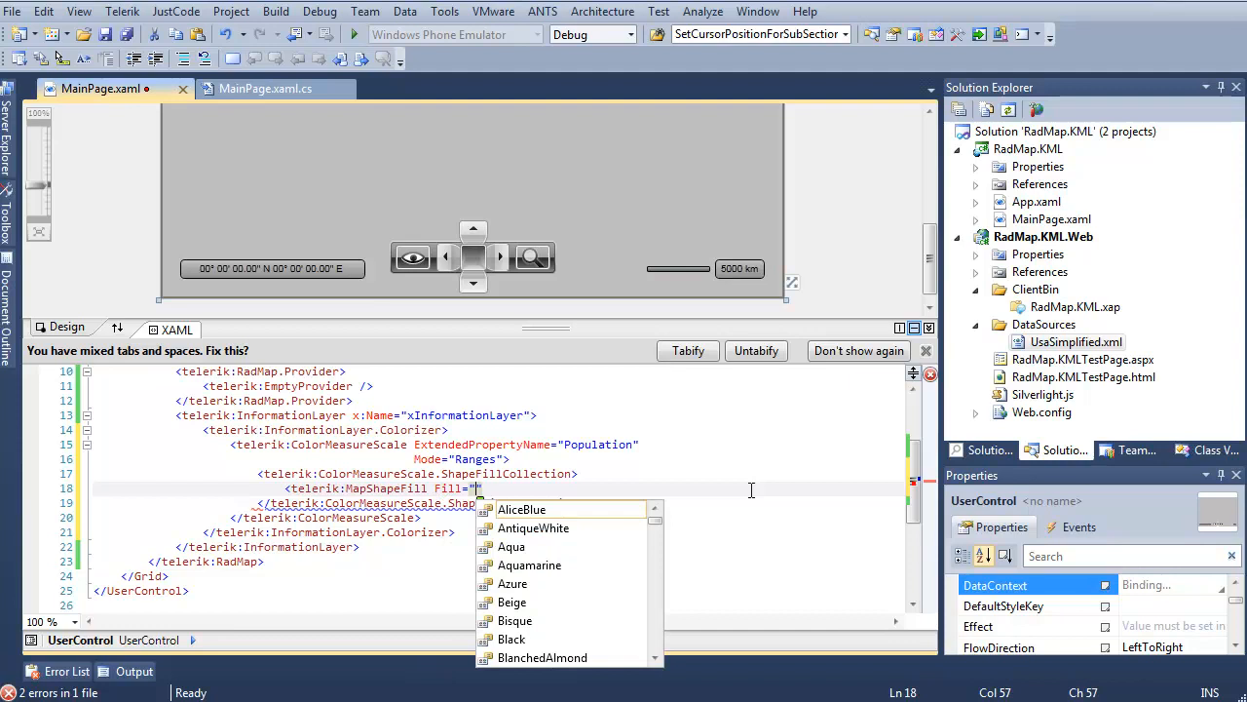
{"action": "type", "text": "White\""}
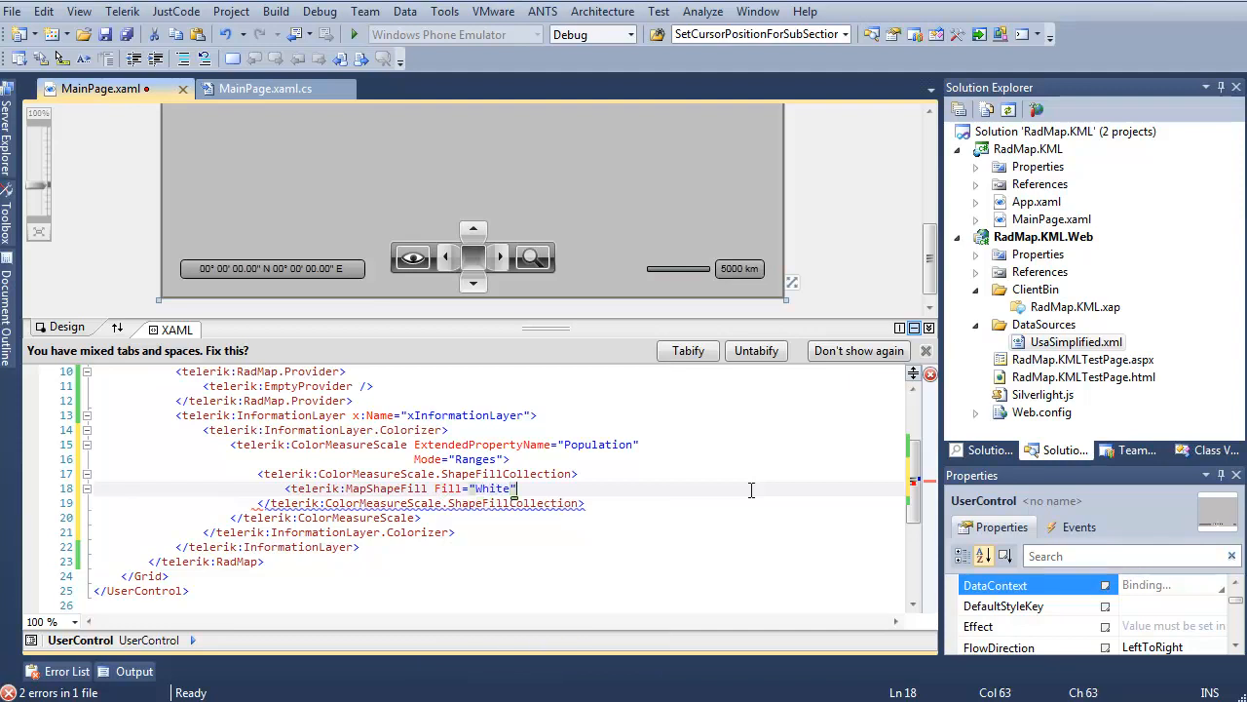
{"action": "type", "text": "Stroke=\"White"}
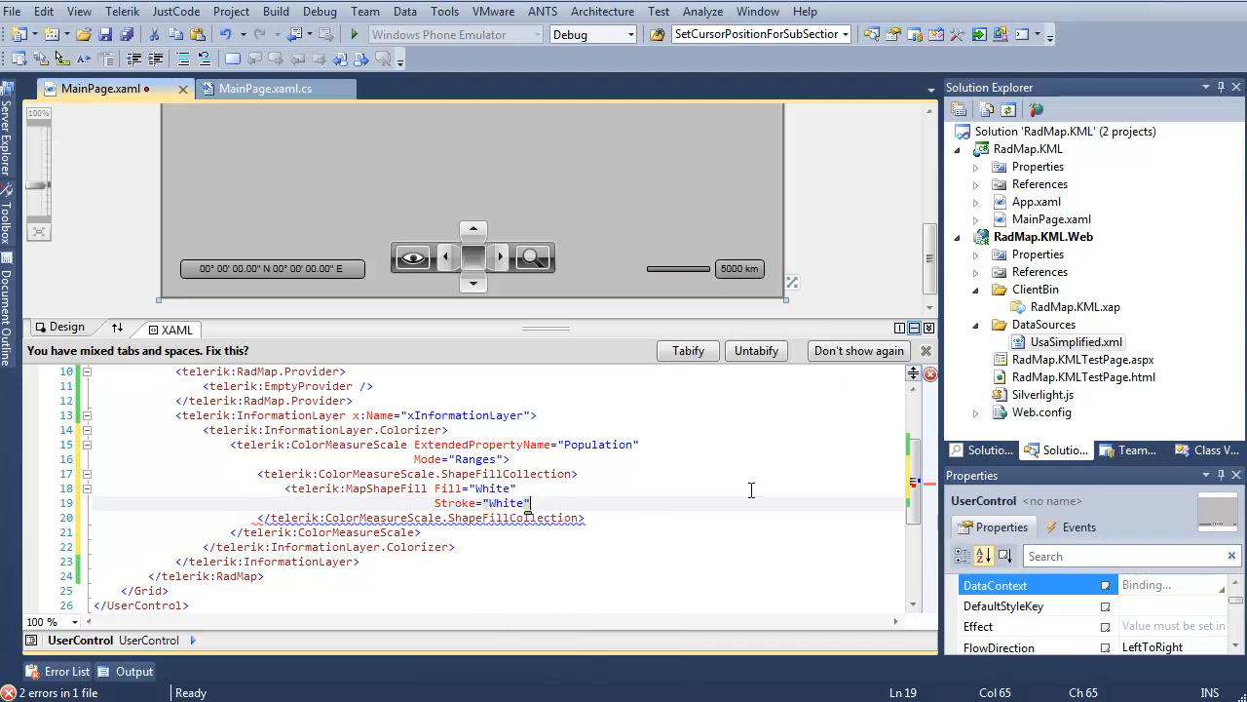
{"action": "type", "text": "Strok"}
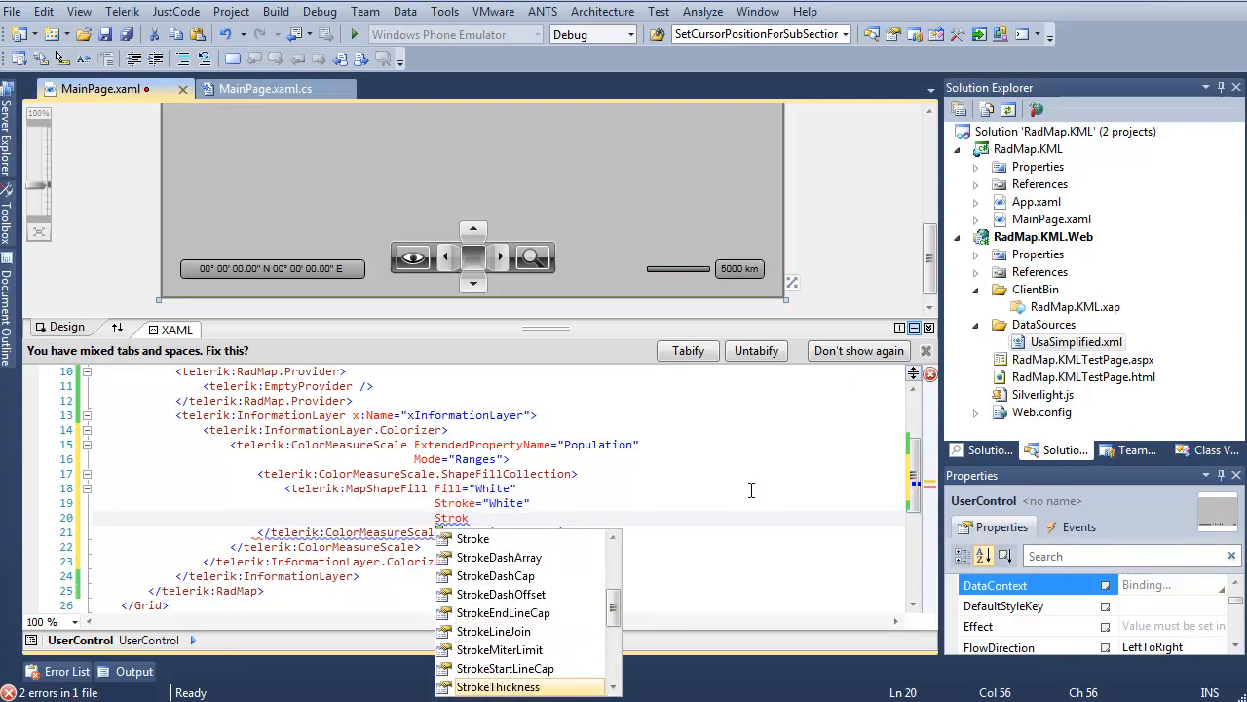
{"action": "type", "text": "StrokeThickness=\"2\" />"}
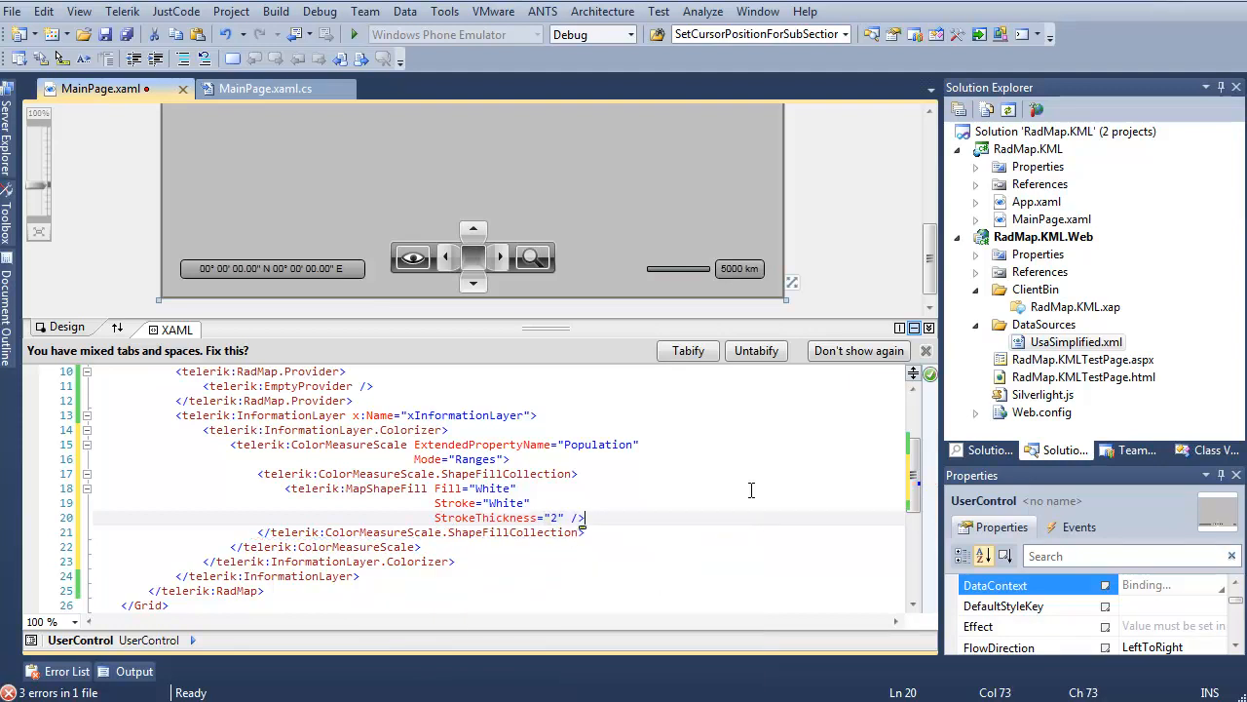
{"action": "type", "text": "<telerik:MapShapeFill Fill=\"Red\""}
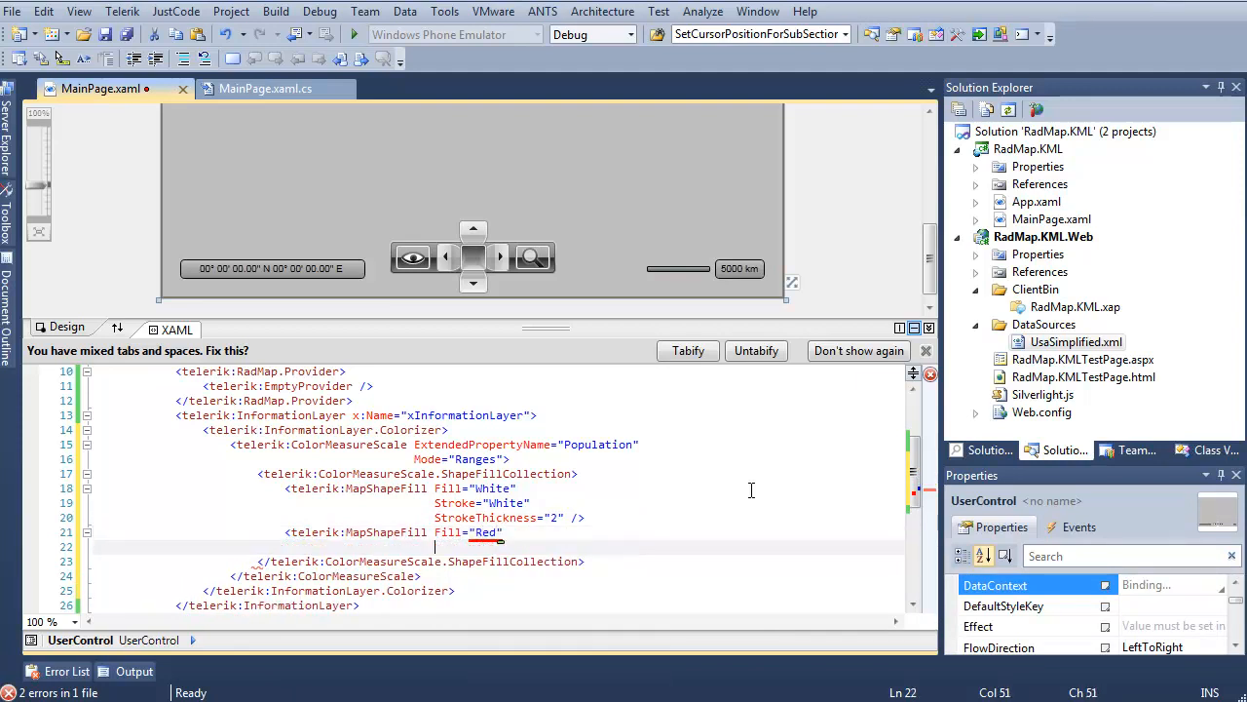
{"action": "type", "text": "Stroke=\"White\""}
{"action": "type", "text": "StrokeThickness=\"2\" />"}
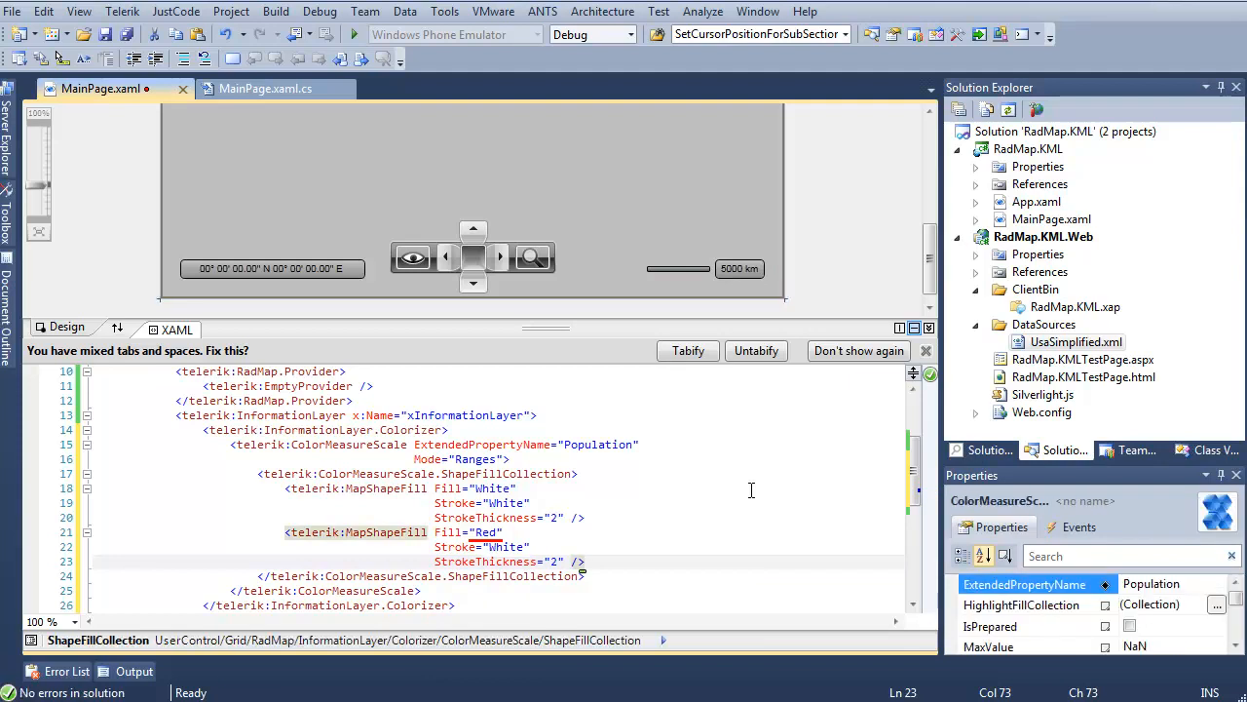
{"action": "mouse_move", "coordinate": [715, 440]}
{"action": "type", "text": "<"}
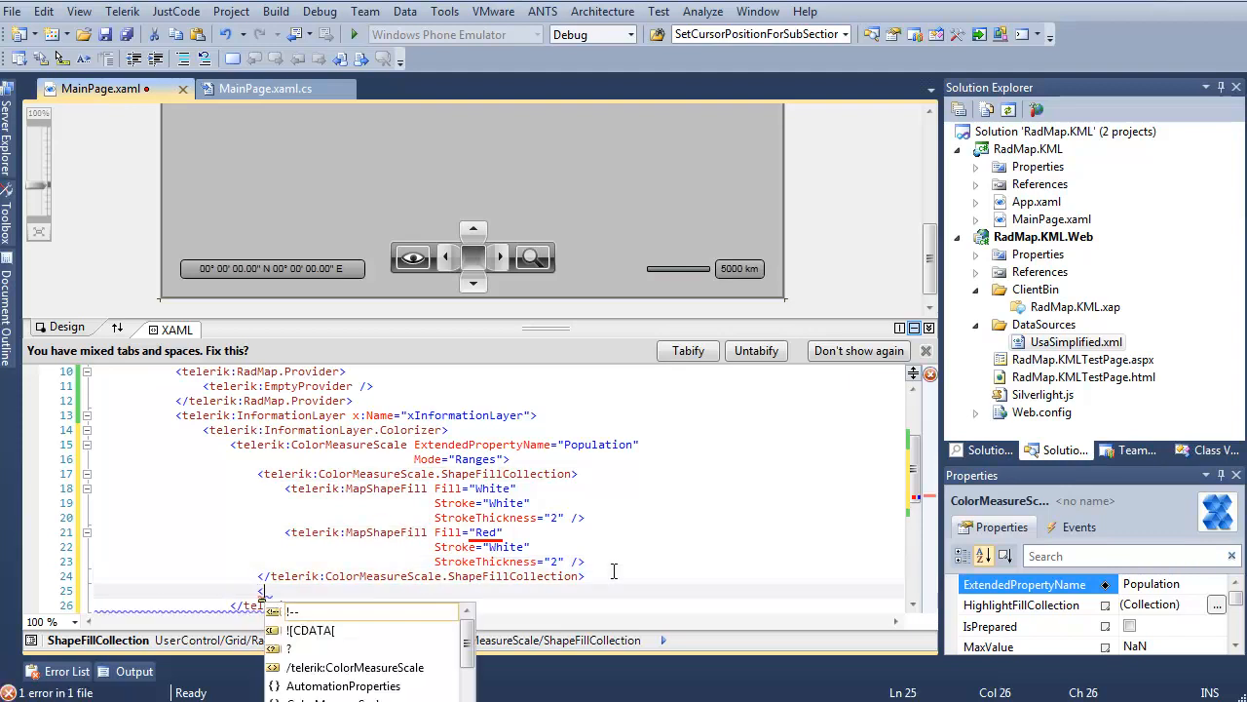
Start a telerik:ColorMeasureScale. property element below the ShapeFillCollection.
{"action": "type", "text": "telerik:"}
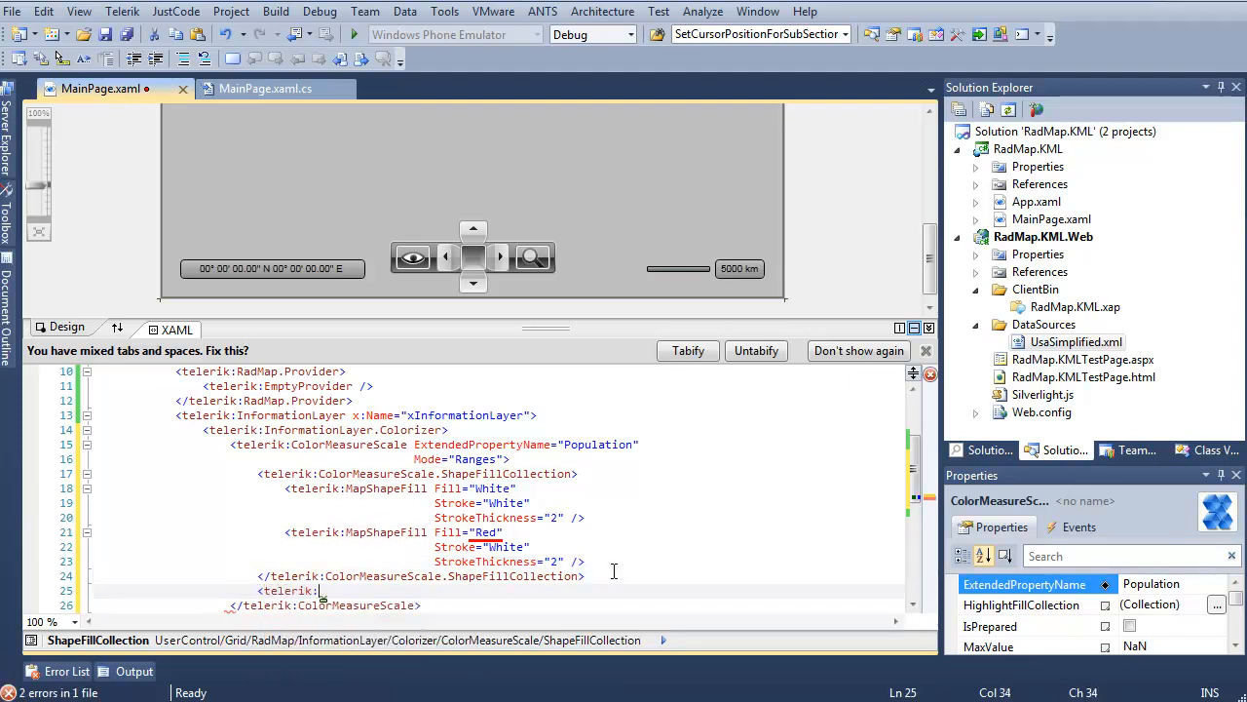
{"action": "type", "text": "ColorMeasureScale."}
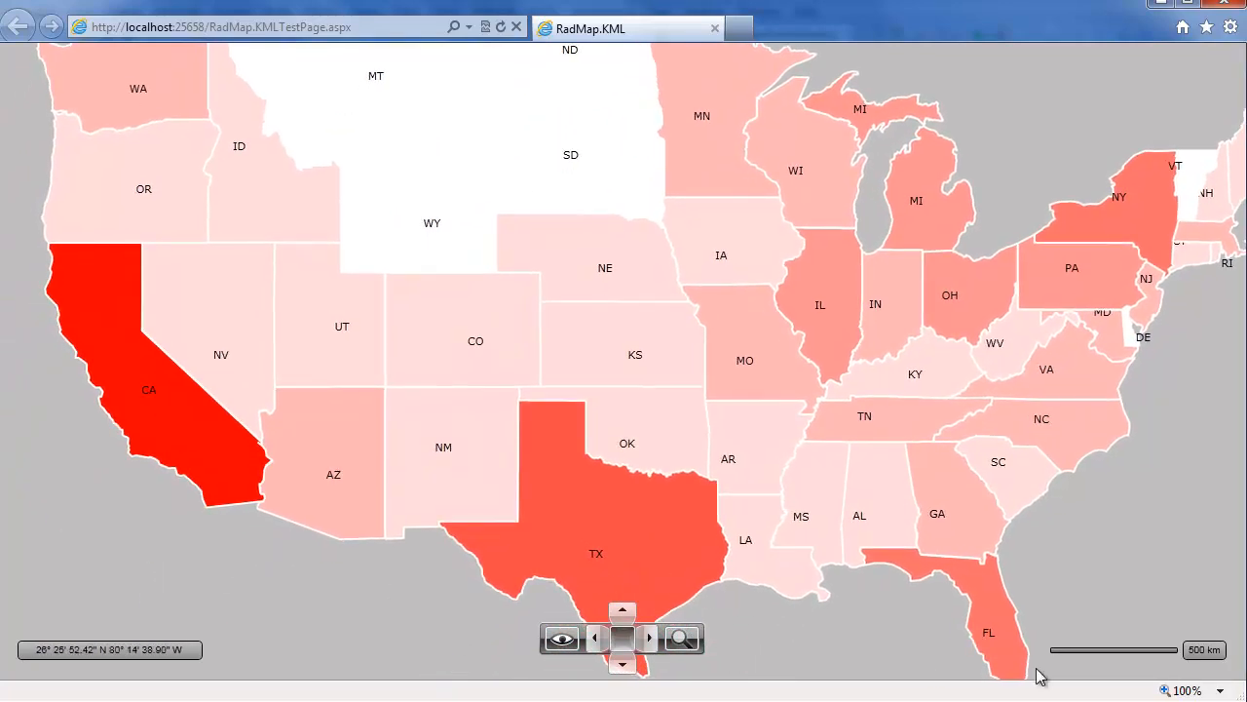
{"action": "mouse_move", "coordinate": [765, 283]}
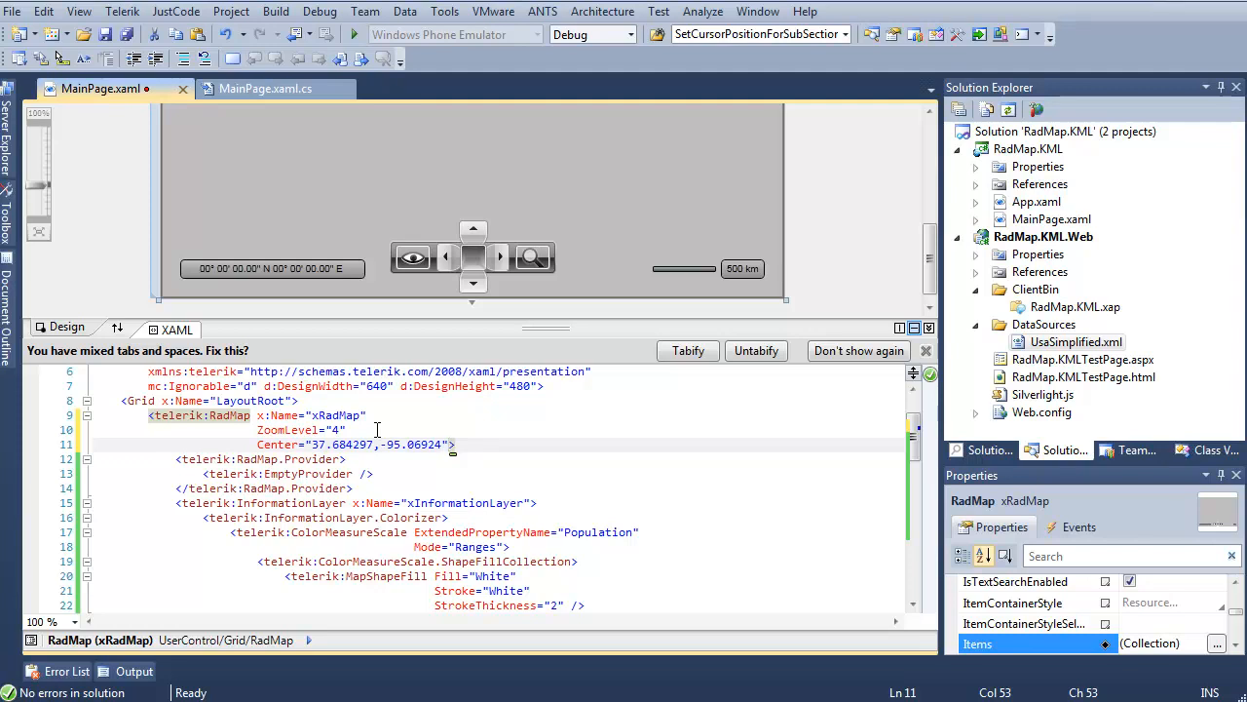
{"action": "mouse_move", "coordinate": [377, 35]}
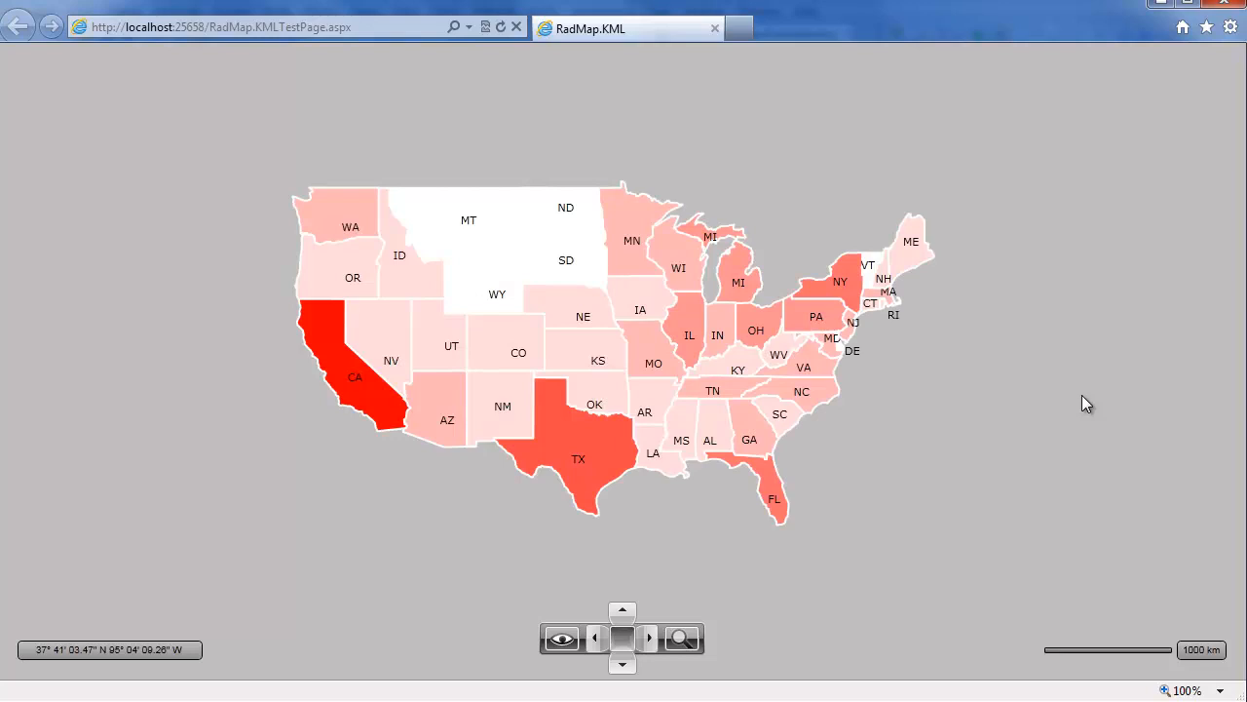
{"action": "mouse_move", "coordinate": [571, 154]}
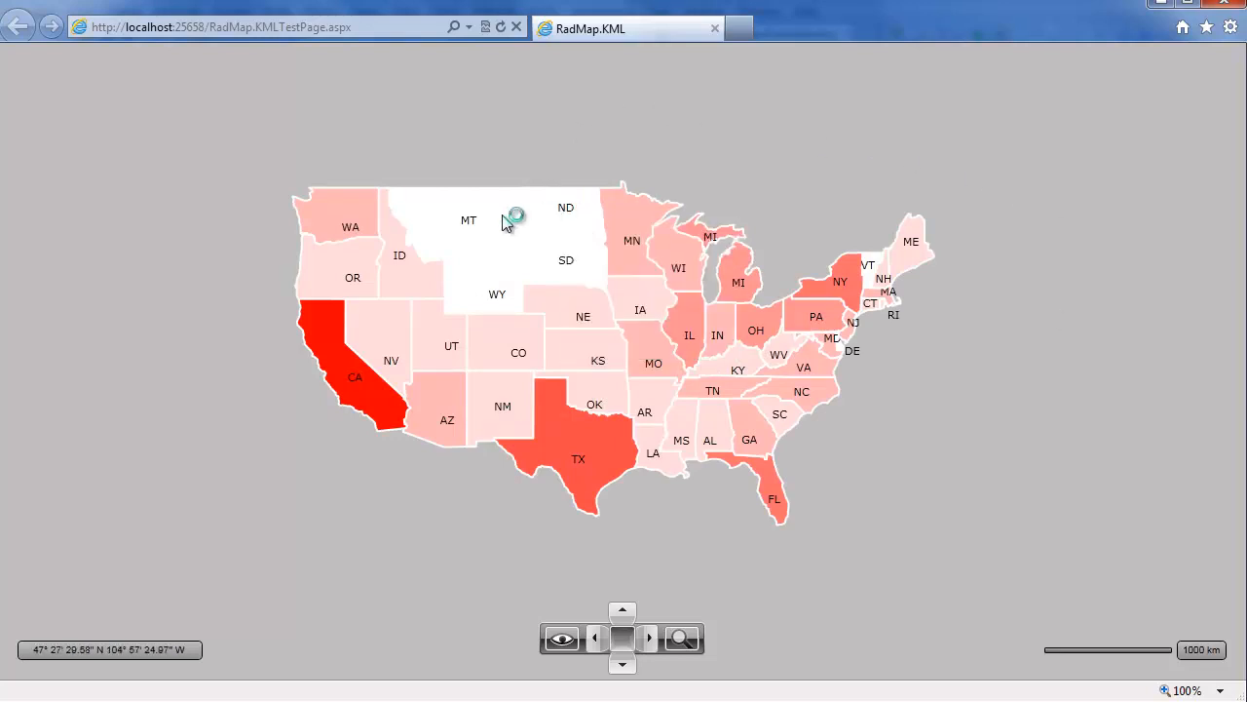
Select Montana on the map to show its details box.
{"action": "left_click", "coordinate": [515, 215]}
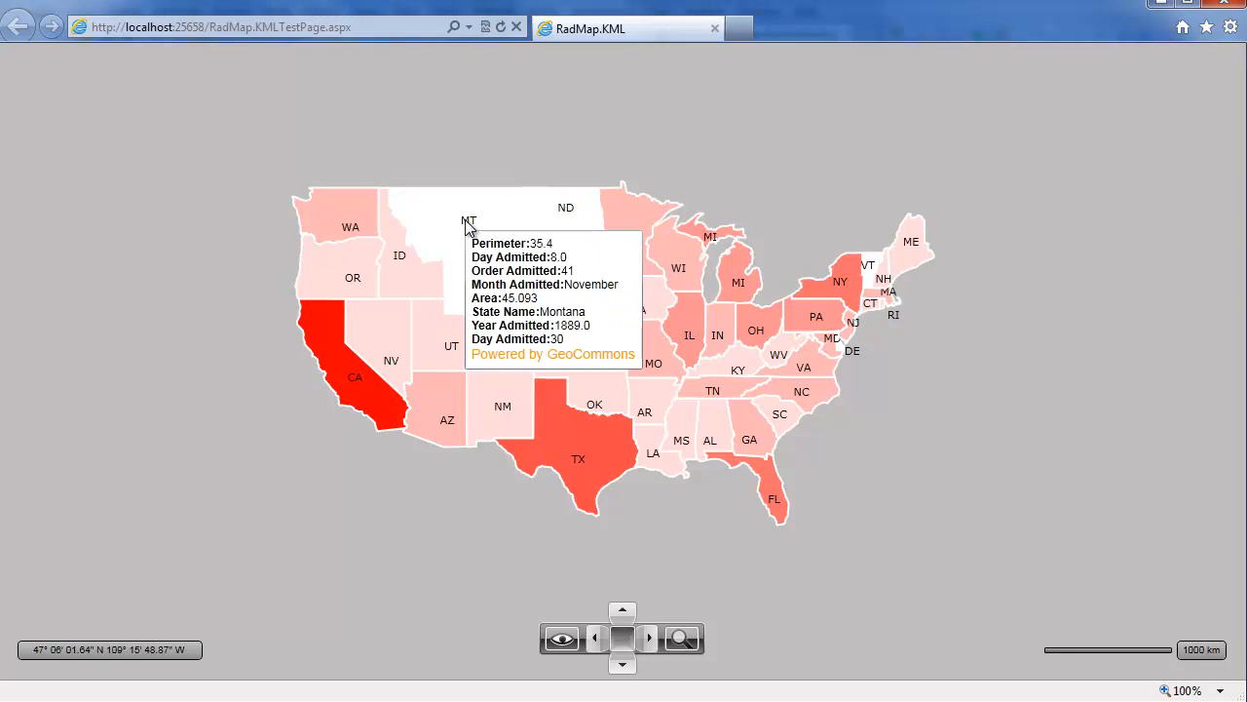
{"action": "mouse_move", "coordinate": [972, 451]}
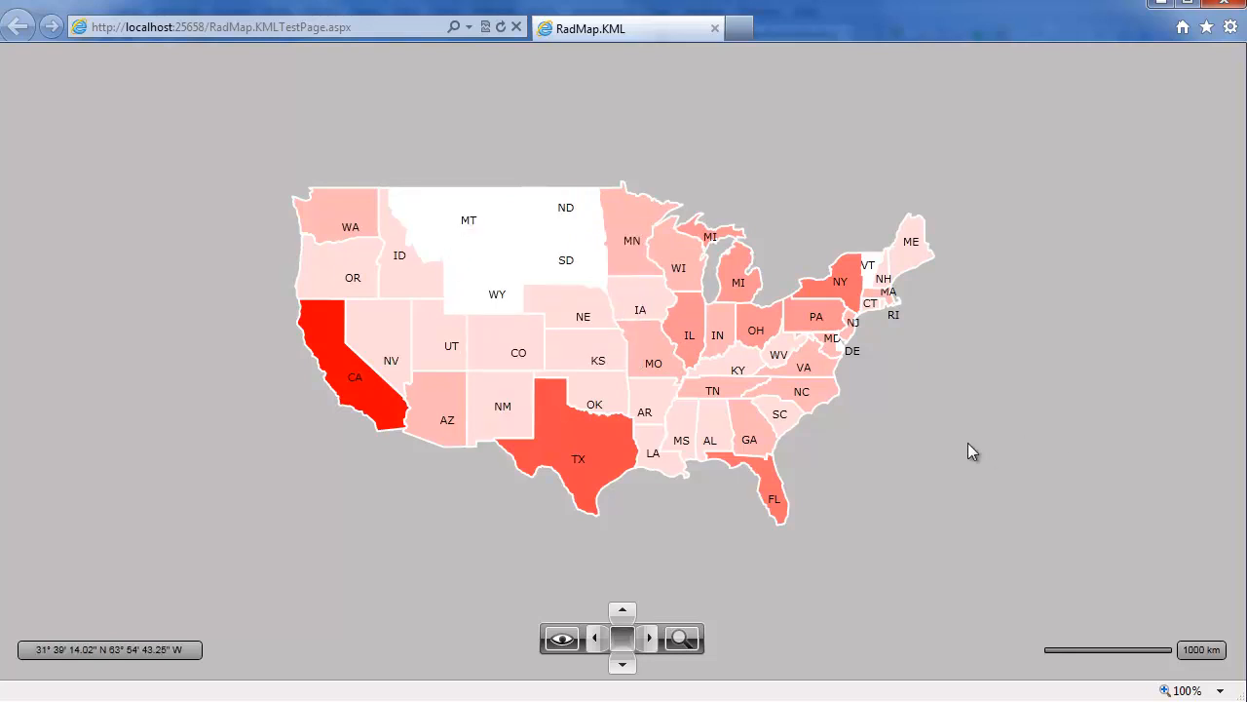